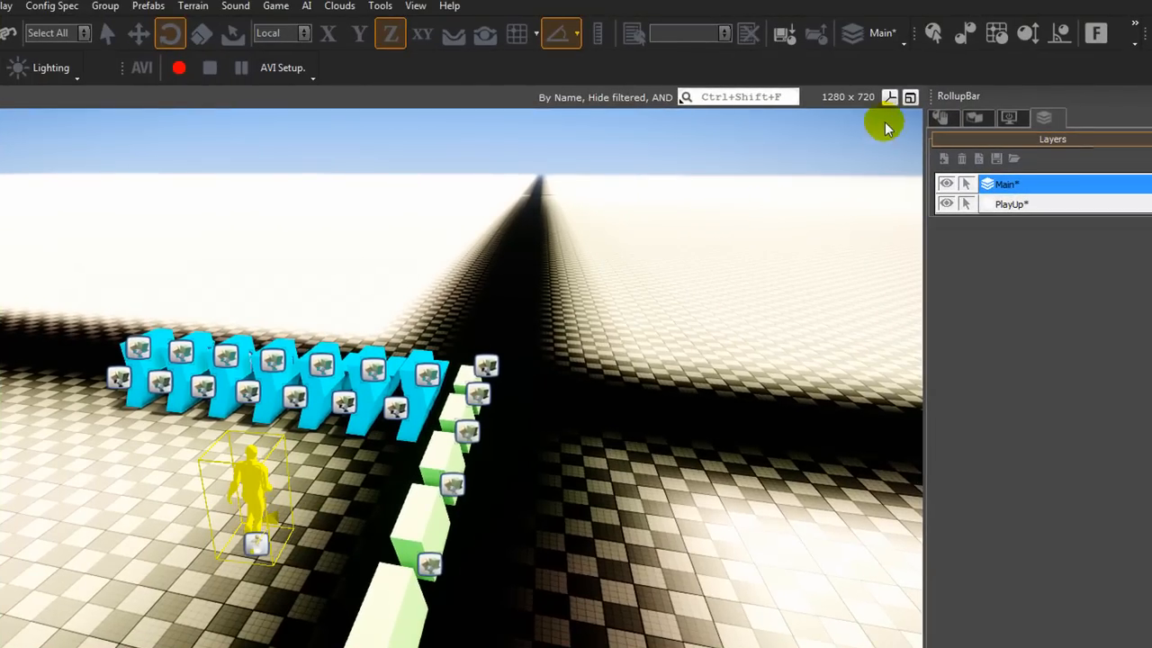
{"action": "mouse_move", "coordinate": [801, 126]}
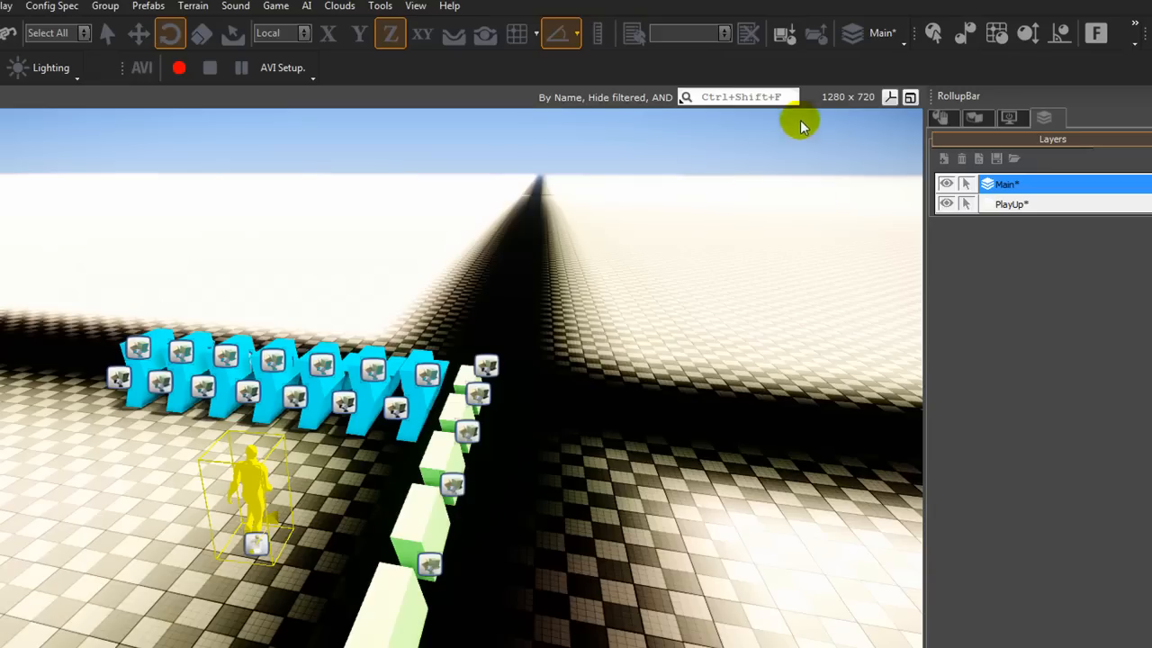
{"action": "mouse_move", "coordinate": [819, 141]}
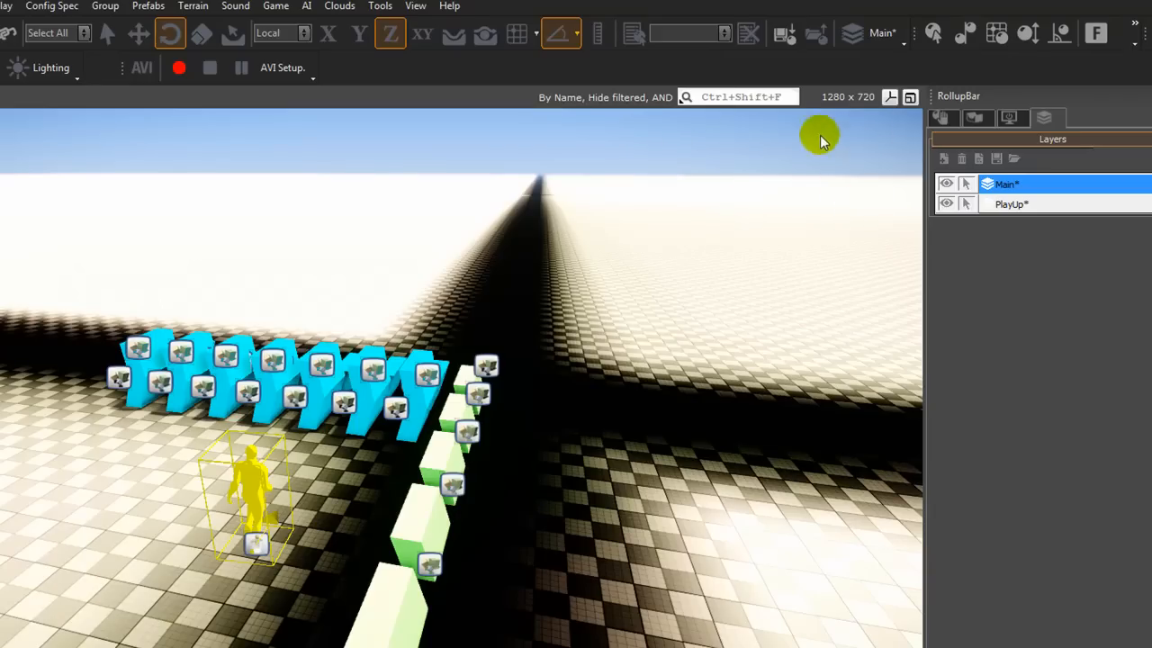
{"action": "mouse_move", "coordinate": [299, 526]}
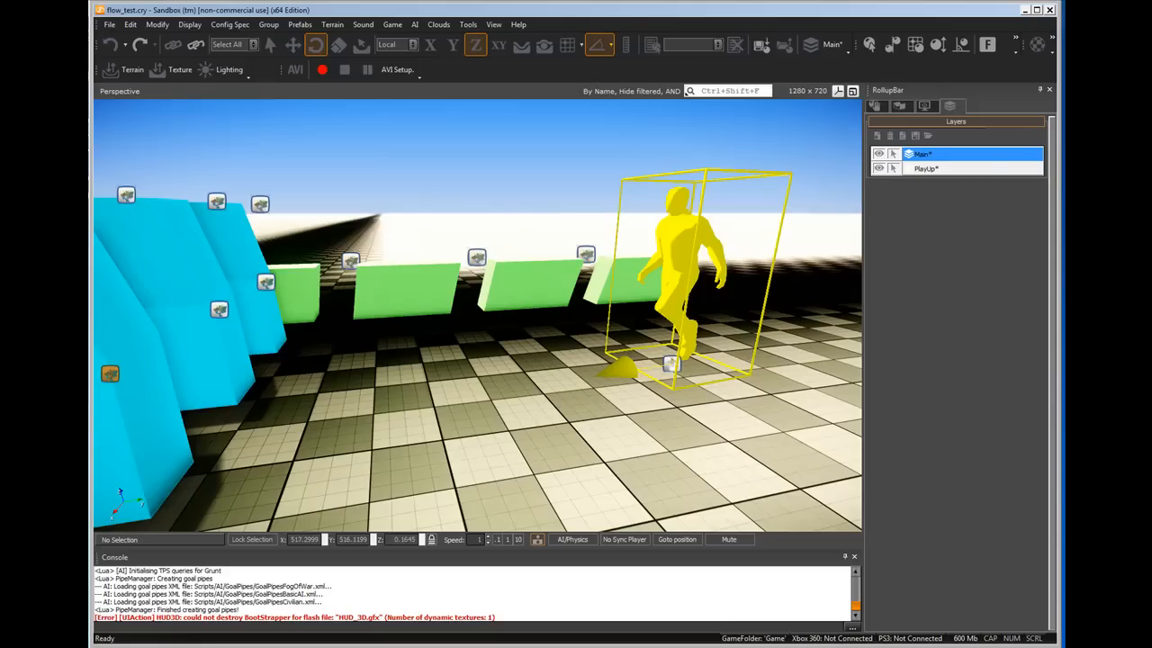
- Make PlayUp the active layer and toggle the viewport object helpers off and back on
{"action": "left_click", "coordinate": [925, 169]}
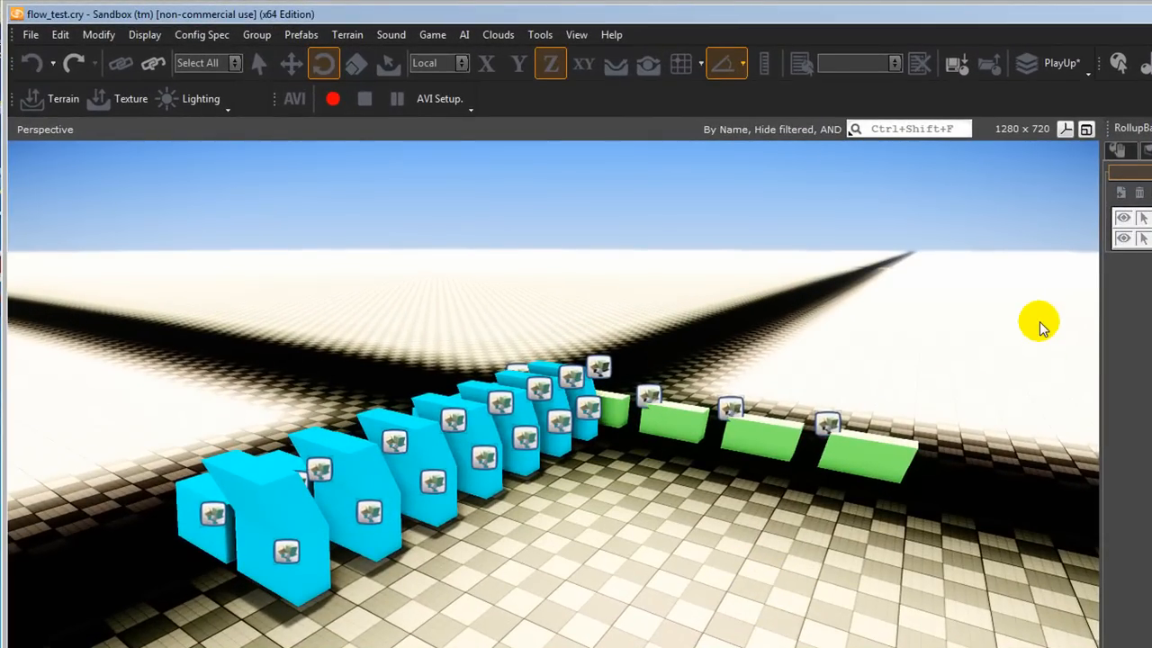
{"action": "mouse_move", "coordinate": [460, 414]}
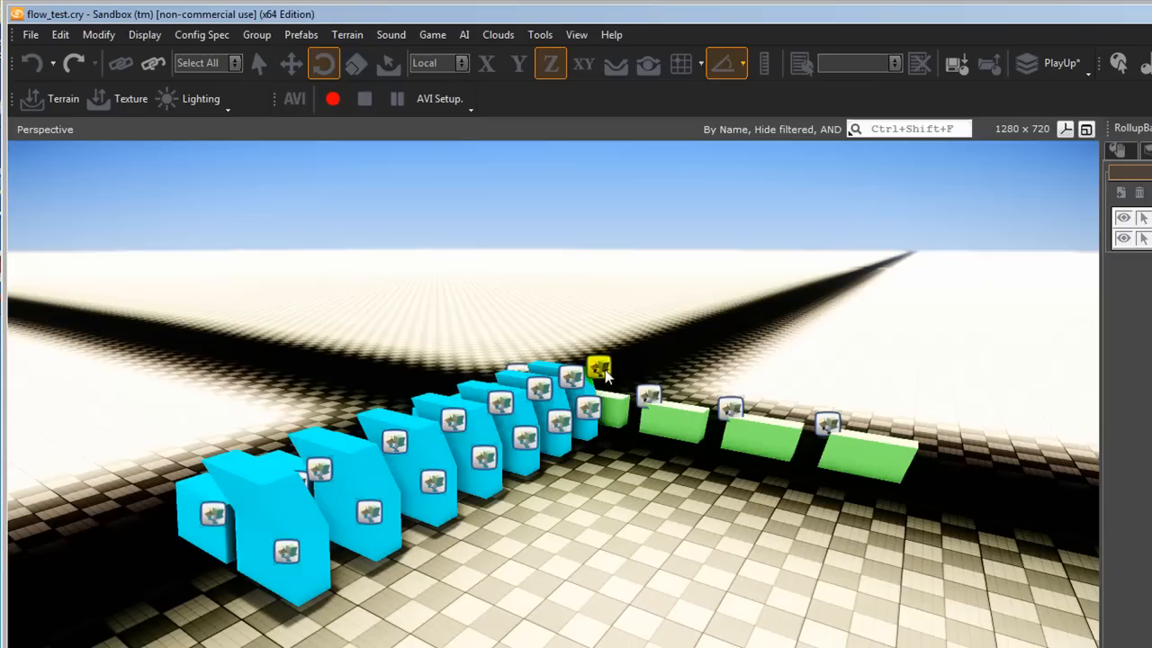
{"action": "mouse_move", "coordinate": [826, 346]}
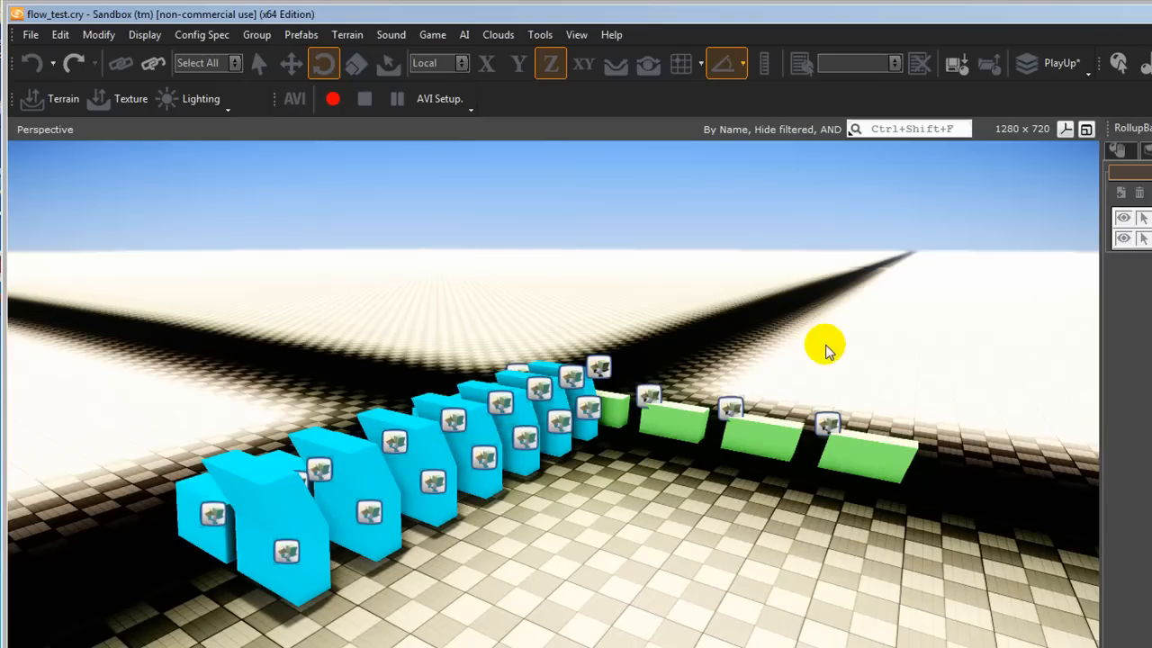
{"action": "mouse_move", "coordinate": [1066, 135]}
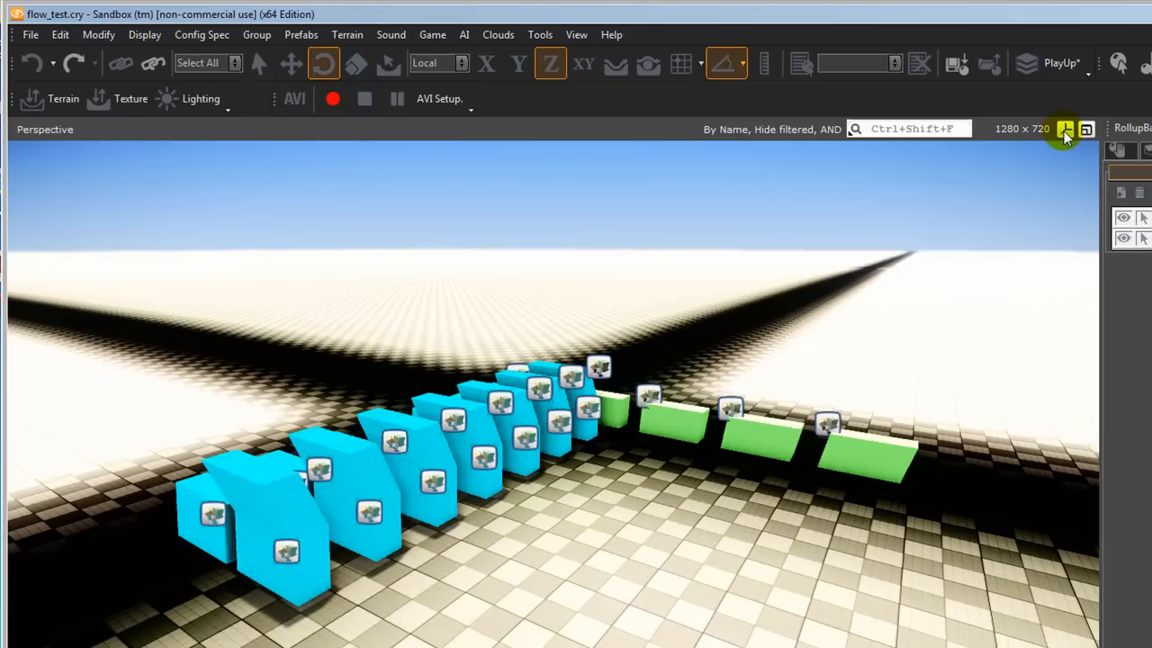
{"action": "left_click", "coordinate": [1065, 129]}
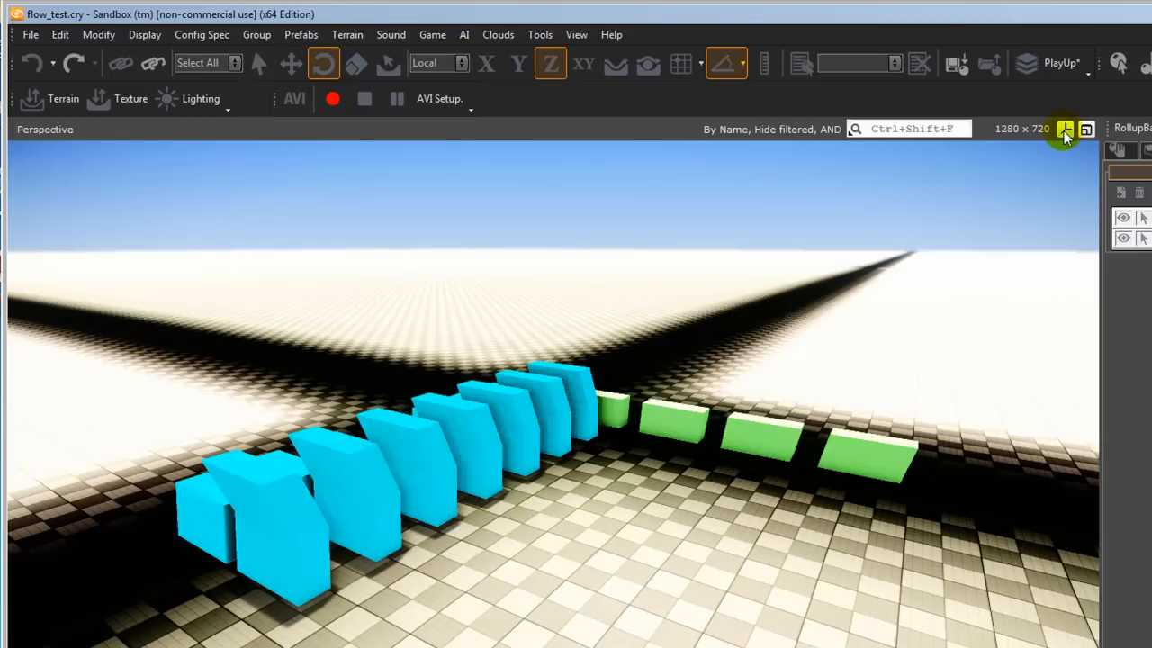
{"action": "left_click", "coordinate": [1066, 129]}
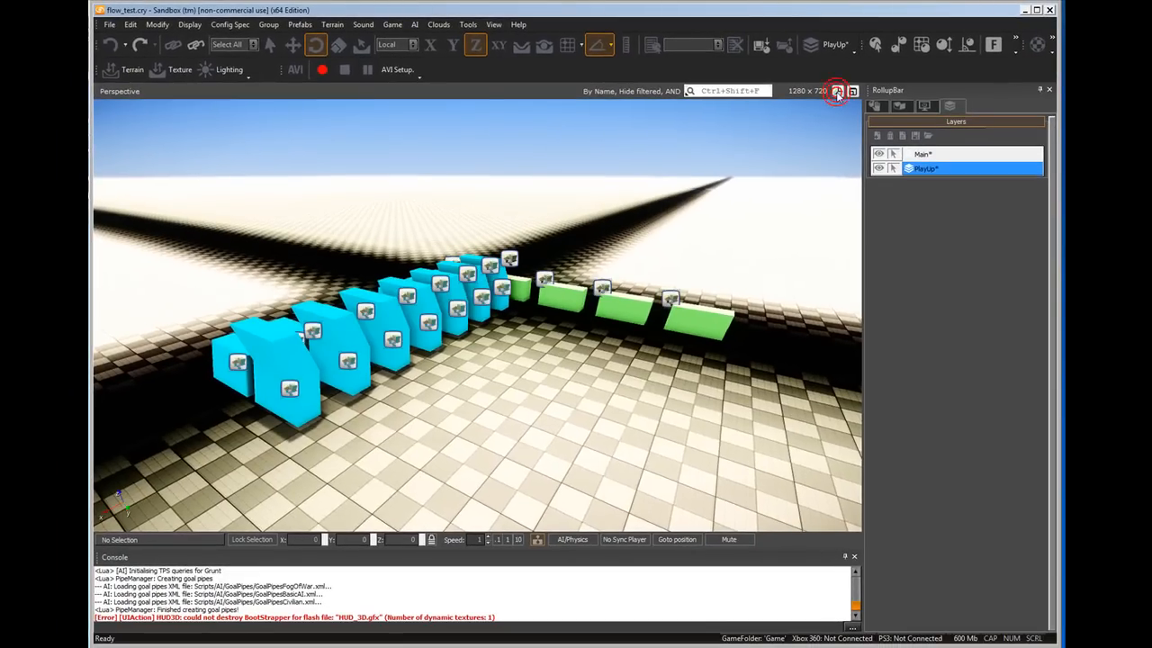
{"action": "left_click", "coordinate": [835, 94]}
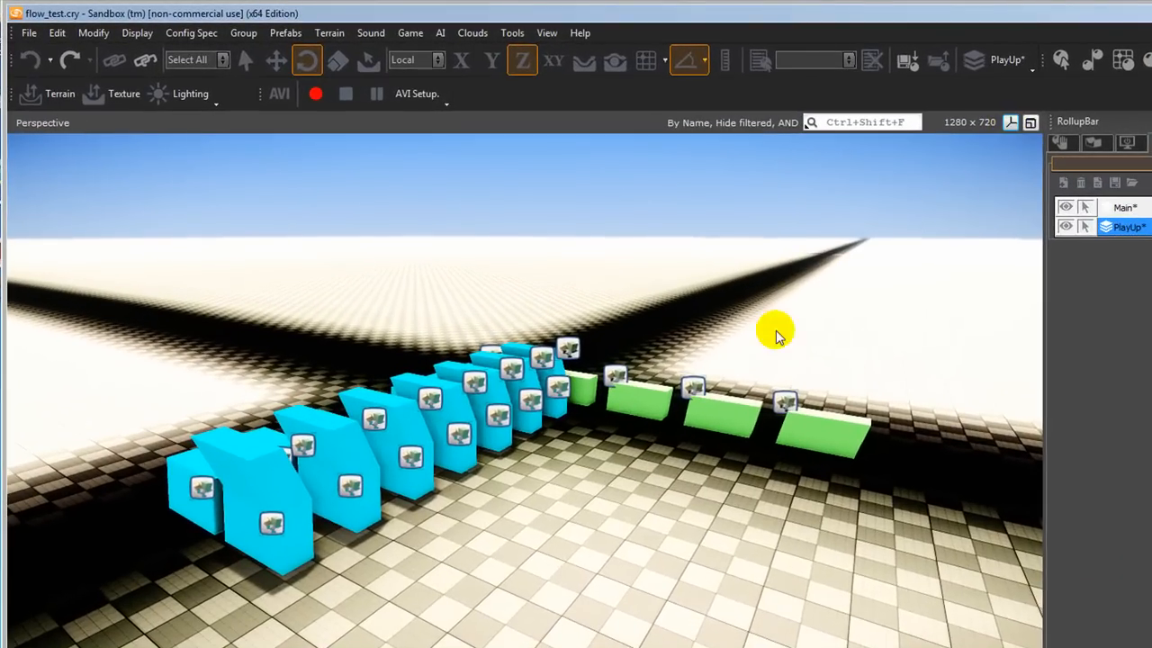
{"action": "mouse_move", "coordinate": [983, 202]}
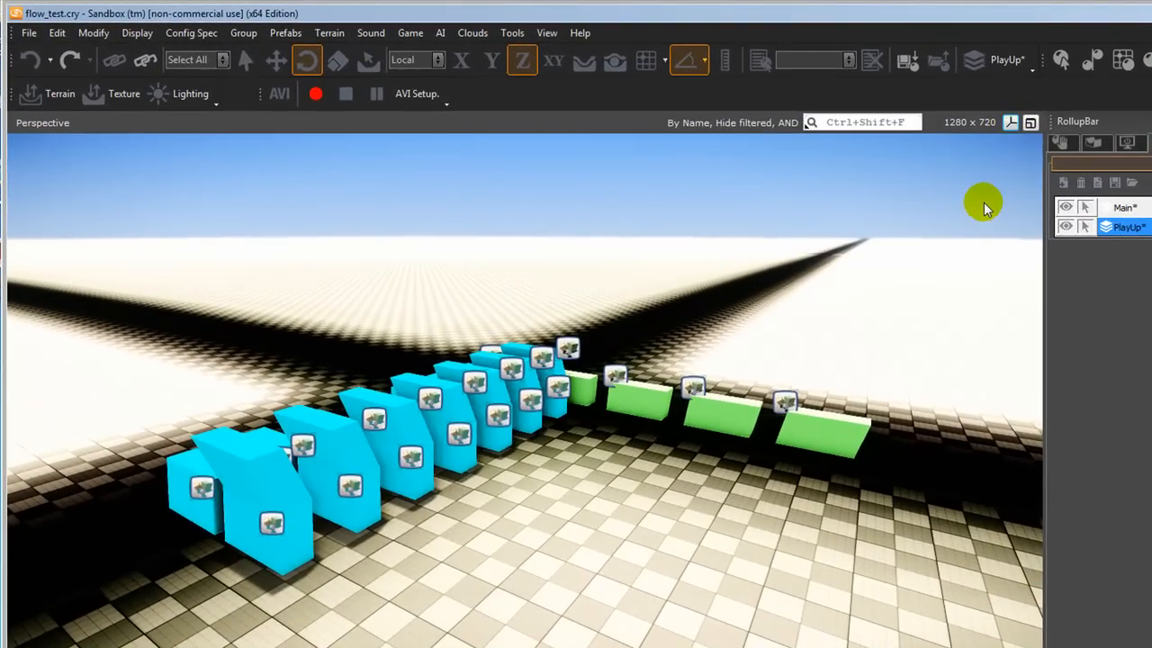
{"action": "mouse_move", "coordinate": [951, 370]}
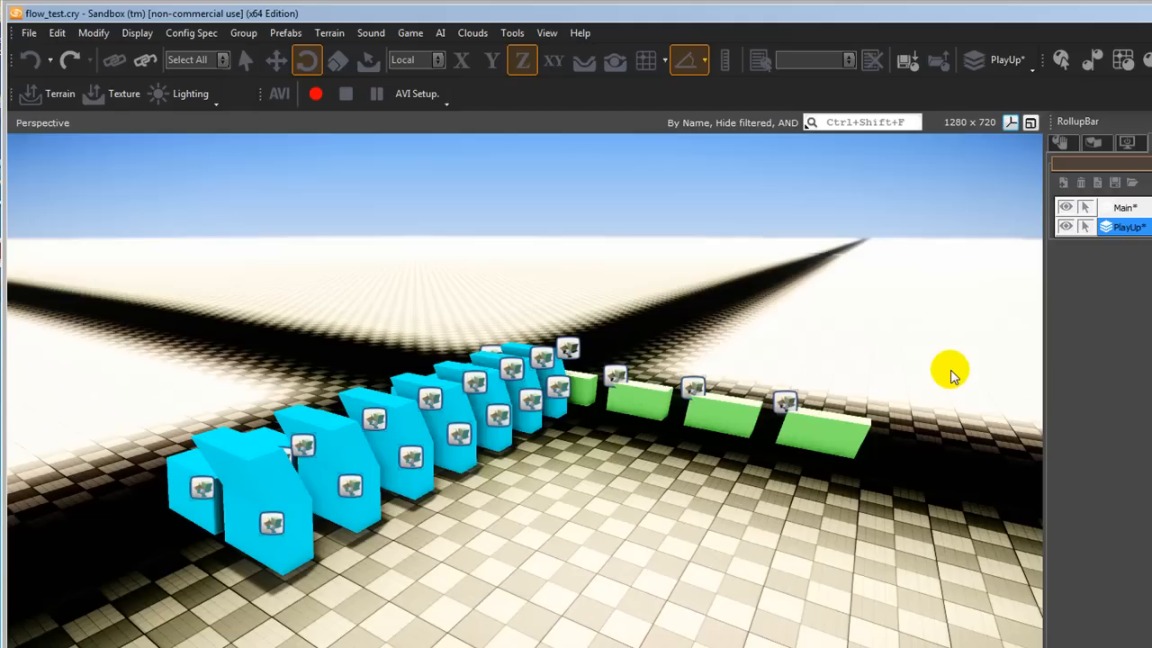
{"action": "mouse_move", "coordinate": [1090, 144]}
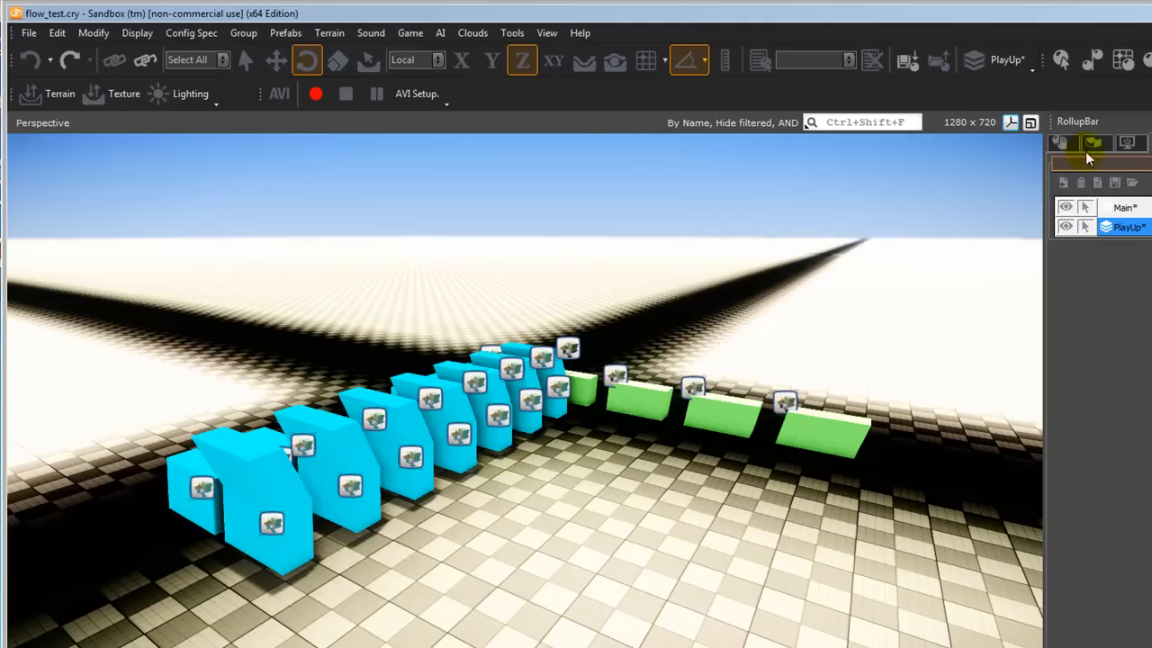
- Place a Multiplayer SpawnPoint entity on the floor before the green blocks and rotate it into position
{"action": "left_click", "coordinate": [1062, 144]}
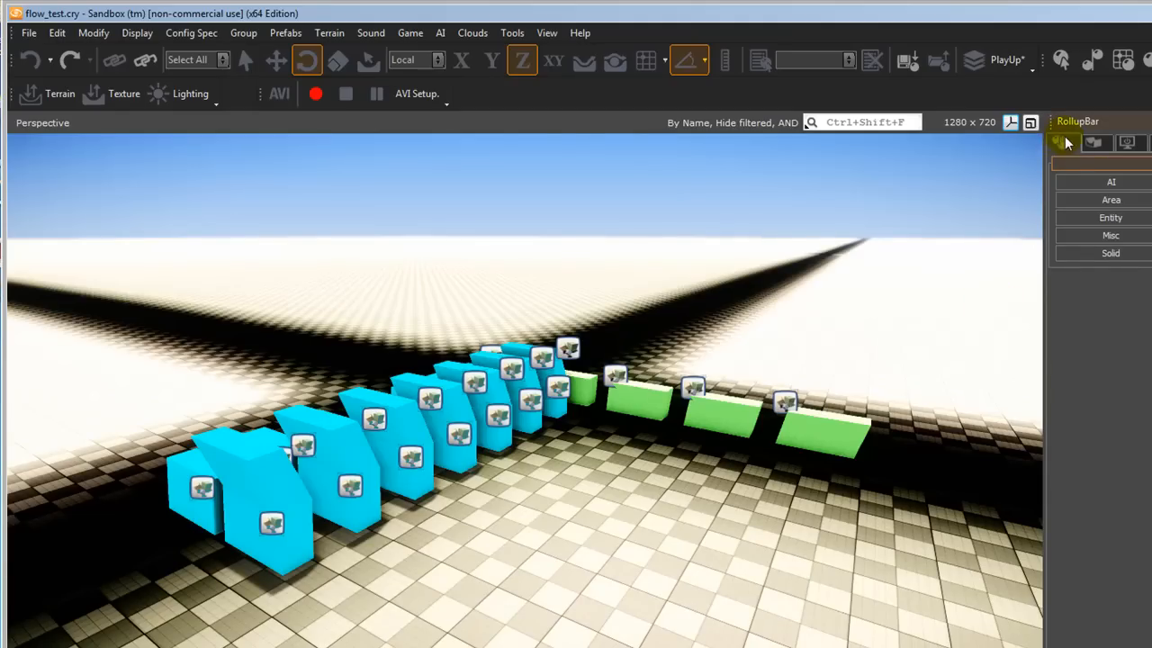
{"action": "mouse_move", "coordinate": [1065, 147]}
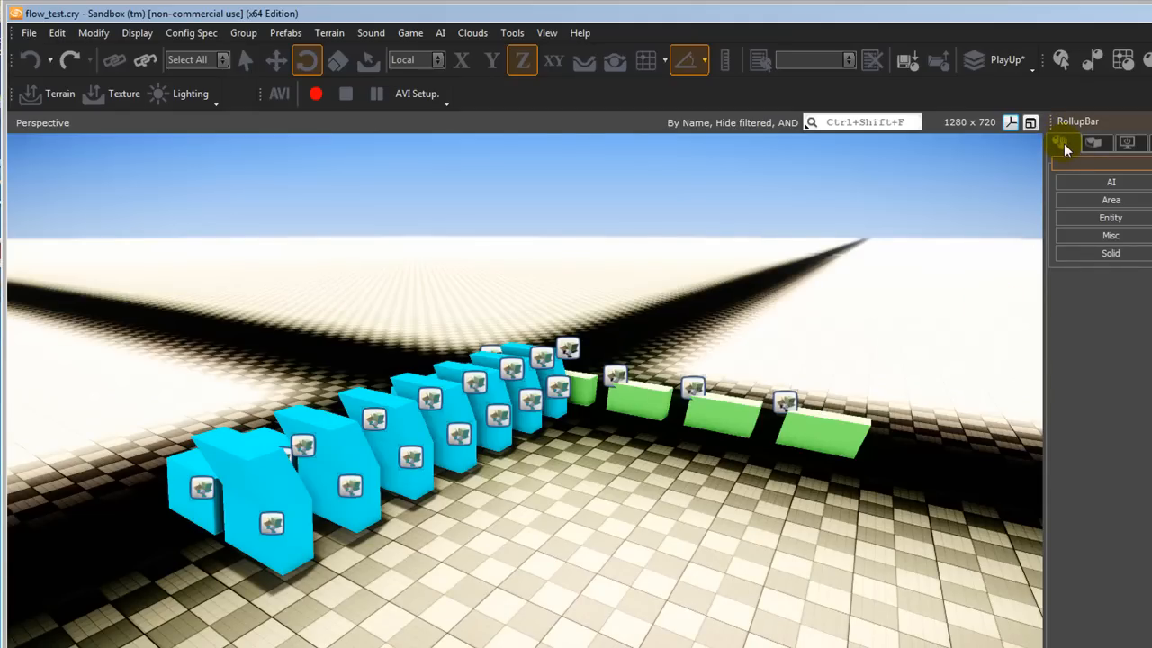
{"action": "left_click", "coordinate": [1110, 216]}
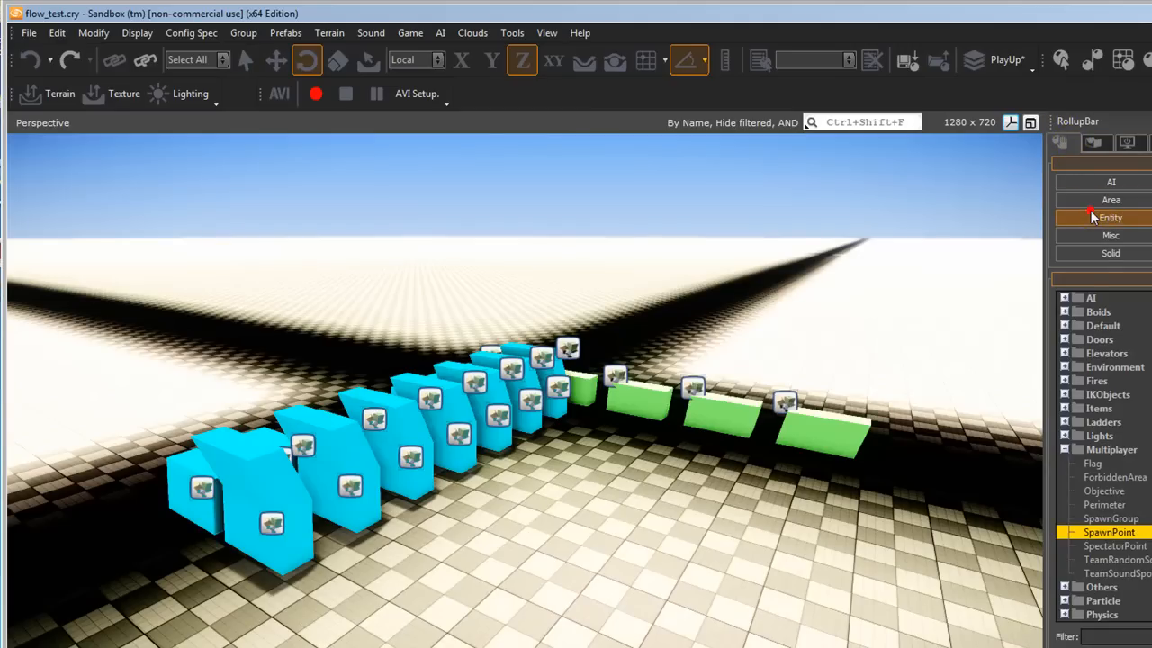
{"action": "mouse_move", "coordinate": [1119, 450]}
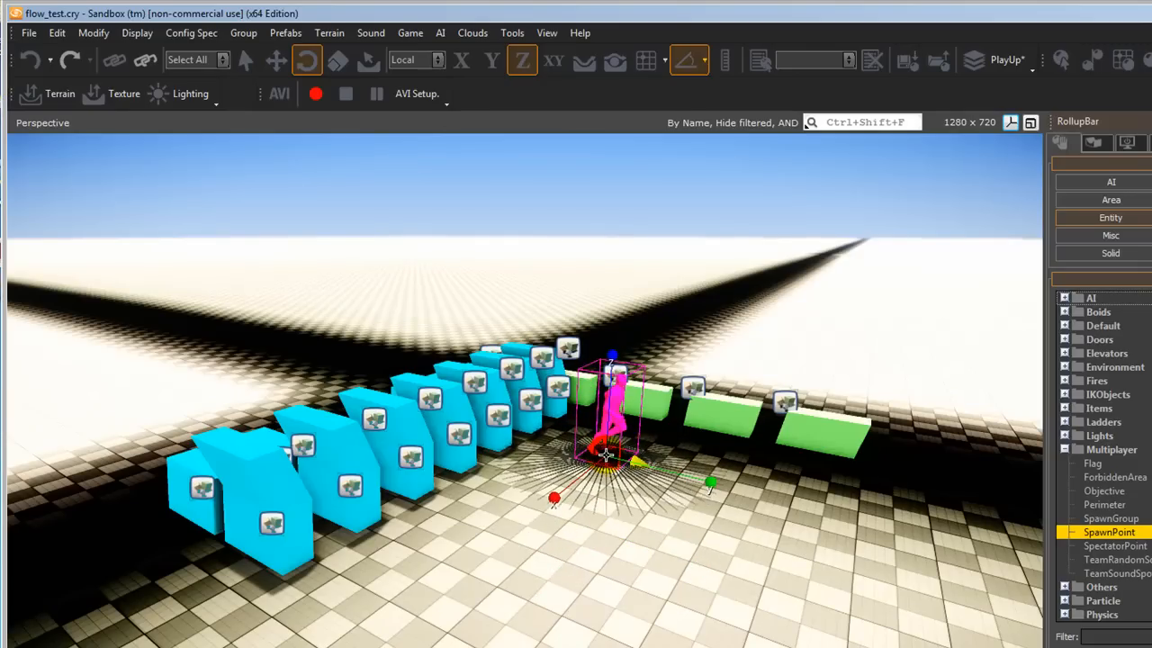
{"action": "left_click", "coordinate": [308, 60]}
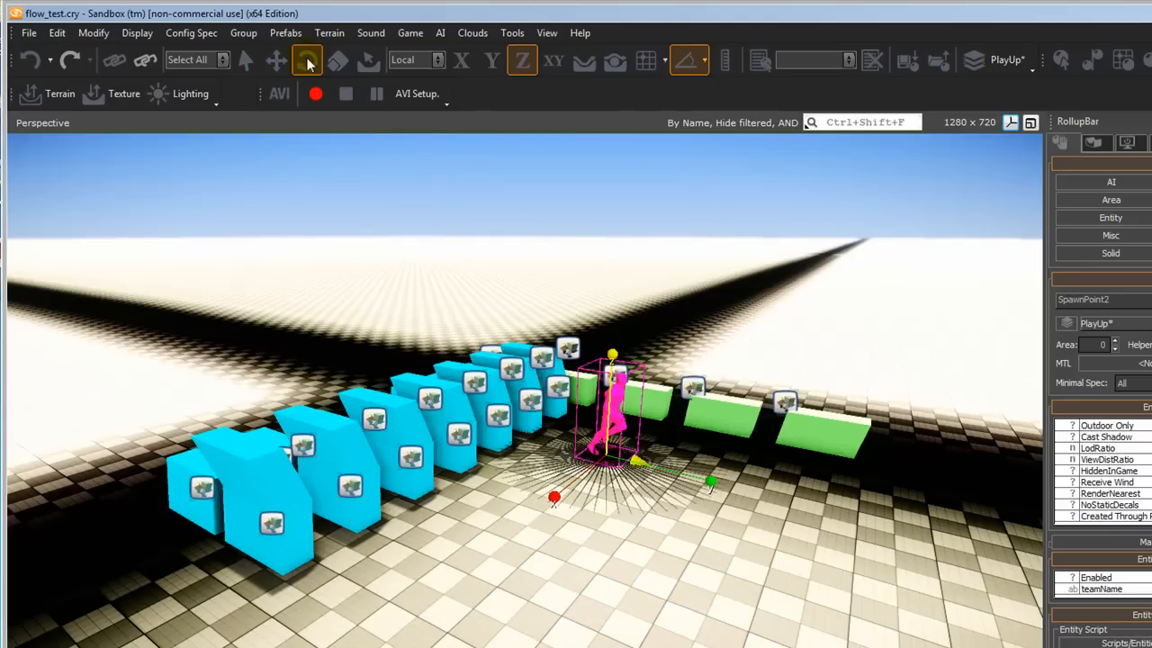
{"action": "mouse_move", "coordinate": [306, 62]}
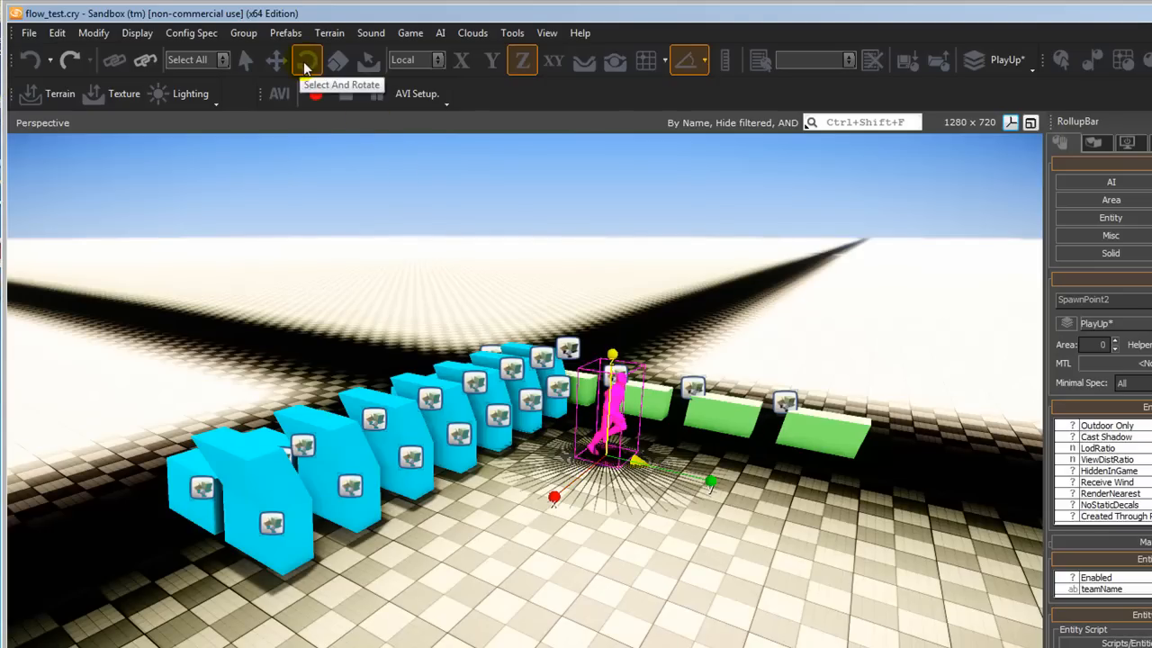
{"action": "left_click", "coordinate": [306, 61]}
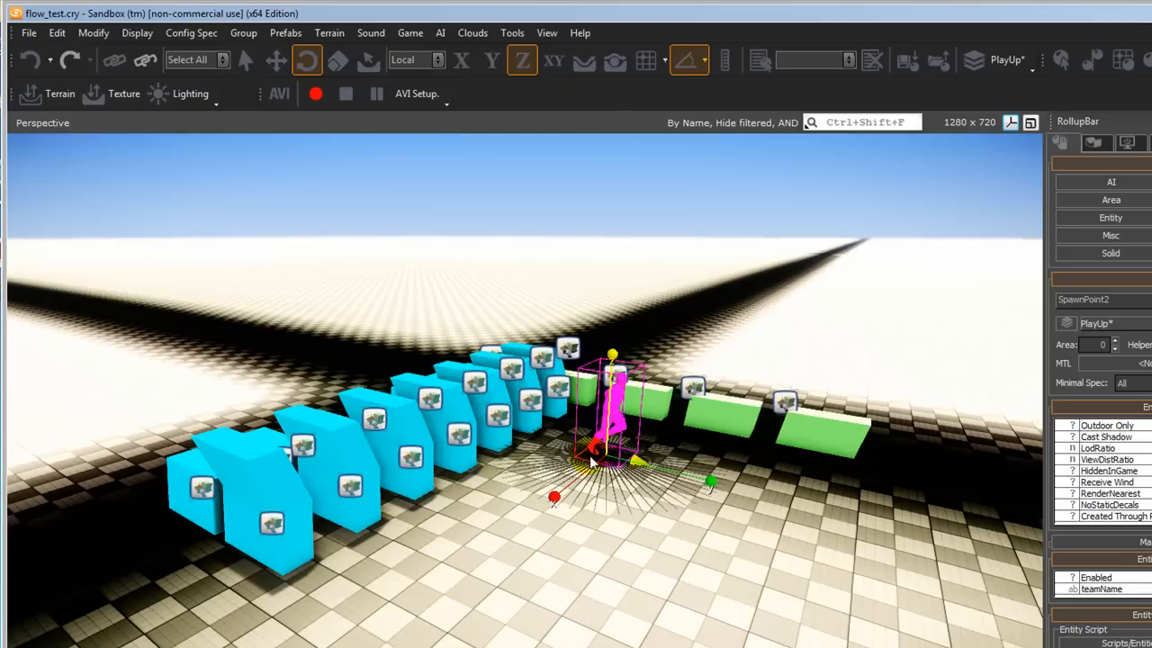
{"action": "left_click", "coordinate": [277, 59]}
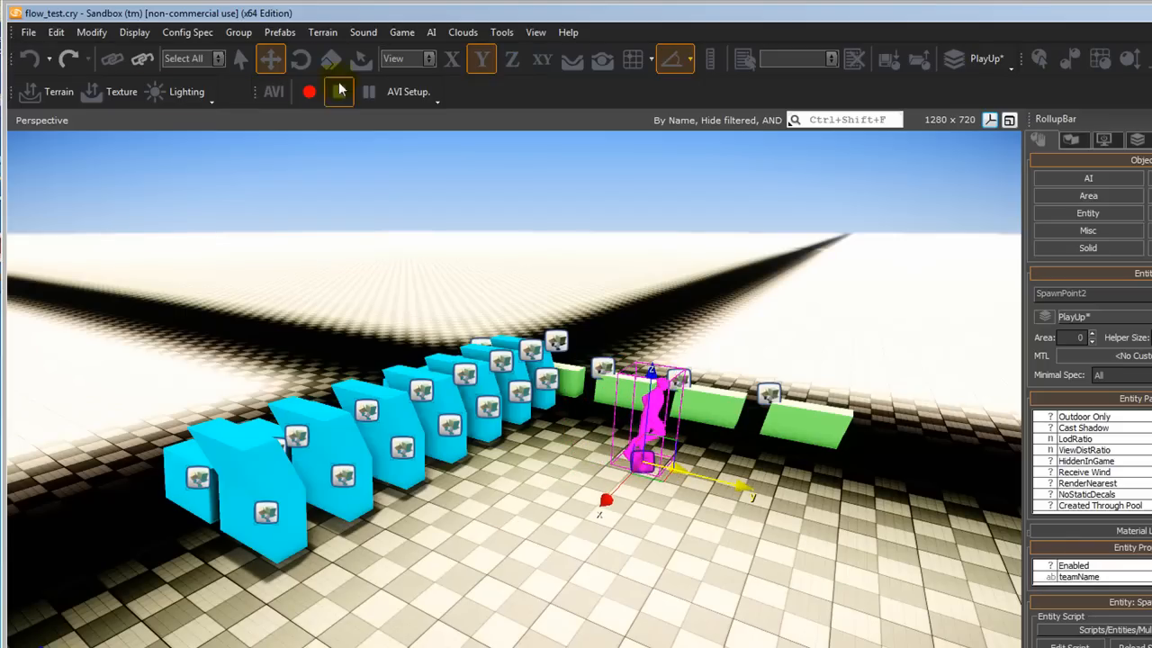
{"action": "left_click", "coordinate": [300, 58]}
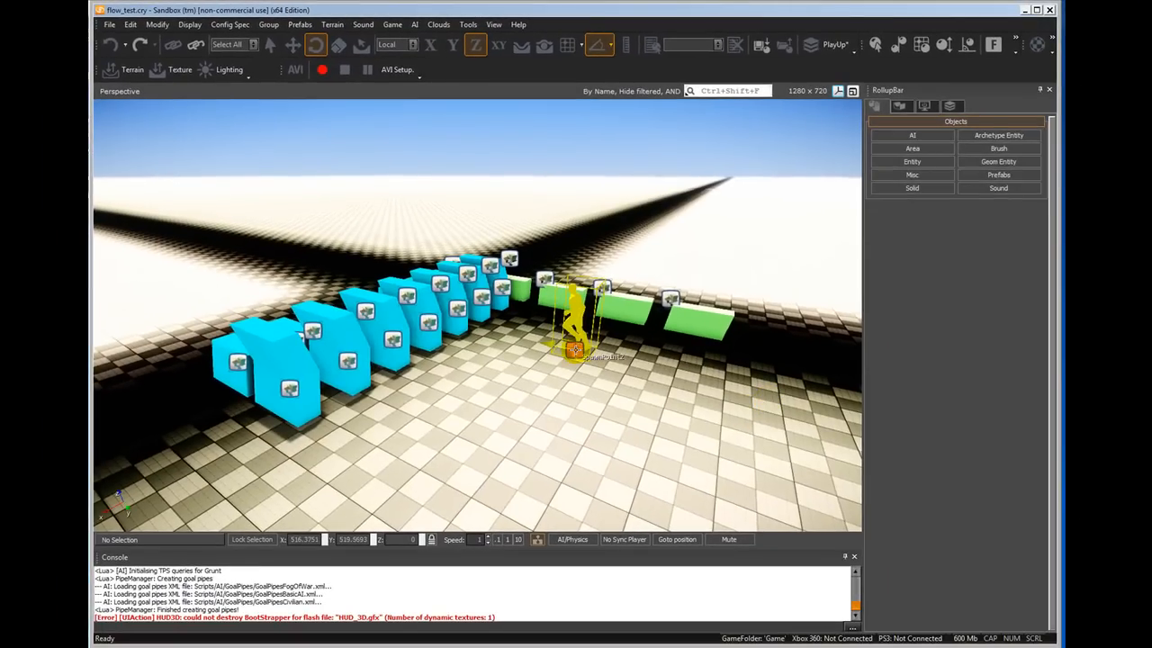
- Create a flow graph for the spawn point in group 'start', opening the Flow Graph editor
{"action": "right_click", "coordinate": [680, 472]}
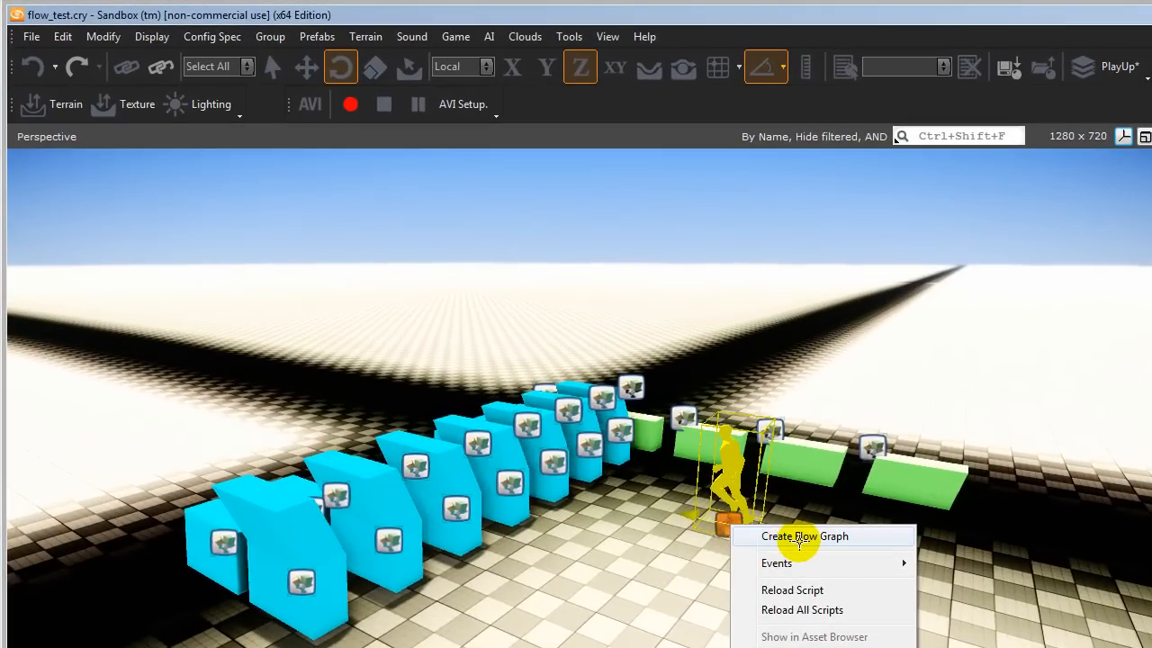
{"action": "left_click", "coordinate": [805, 536]}
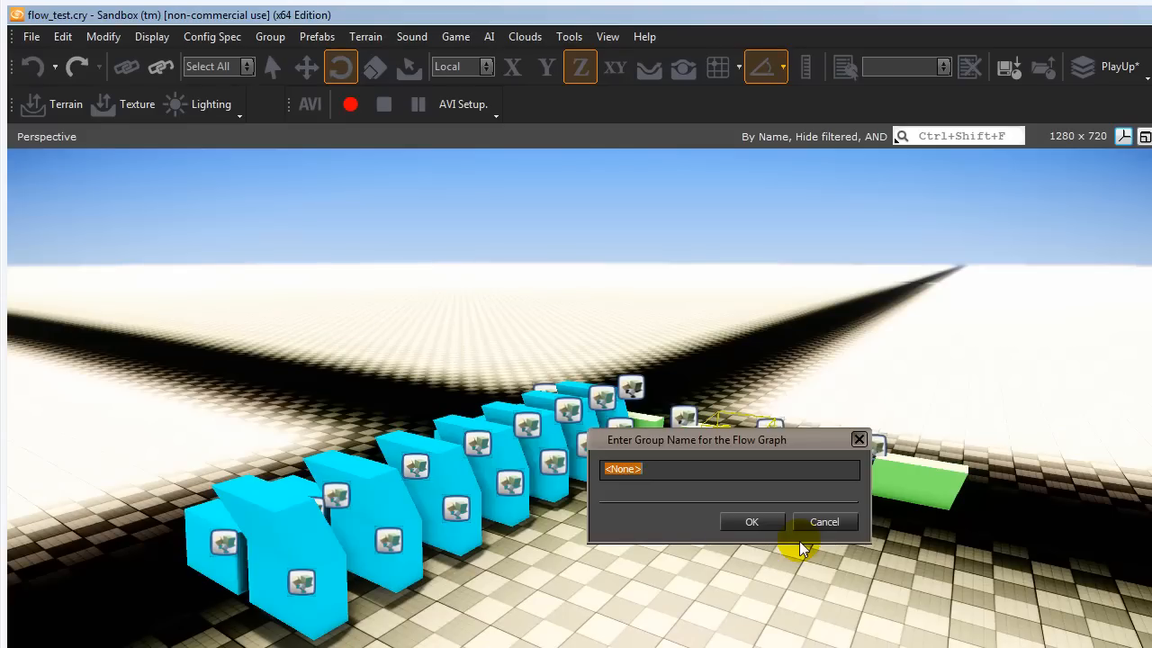
{"action": "left_click", "coordinate": [752, 522]}
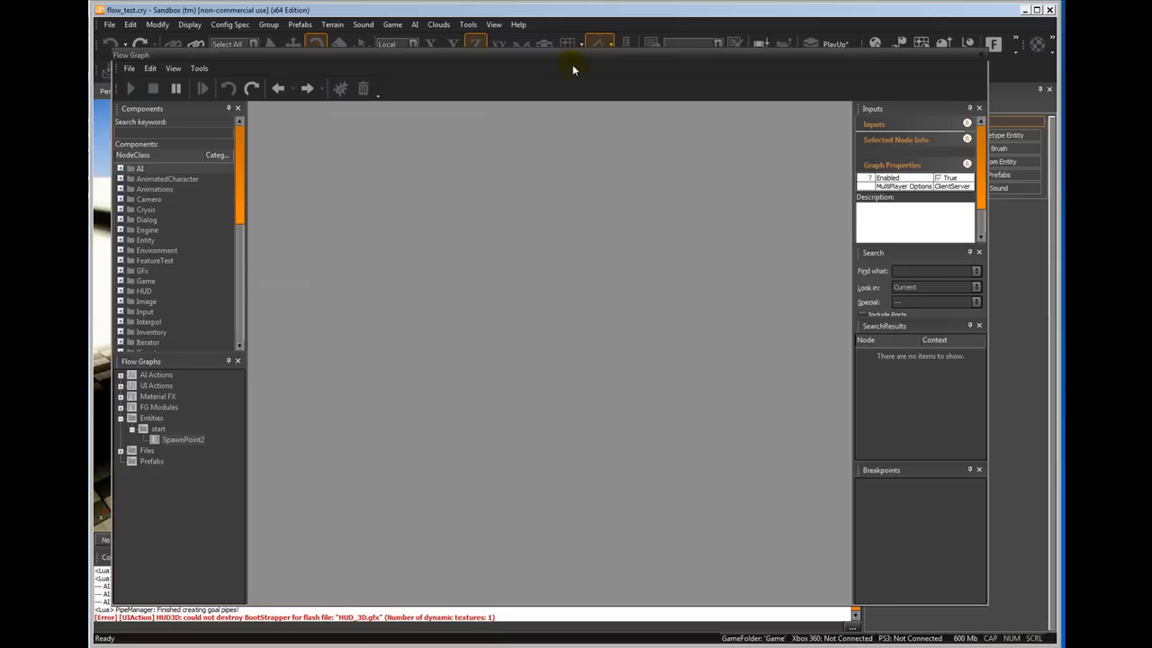
{"action": "mouse_move", "coordinate": [407, 497]}
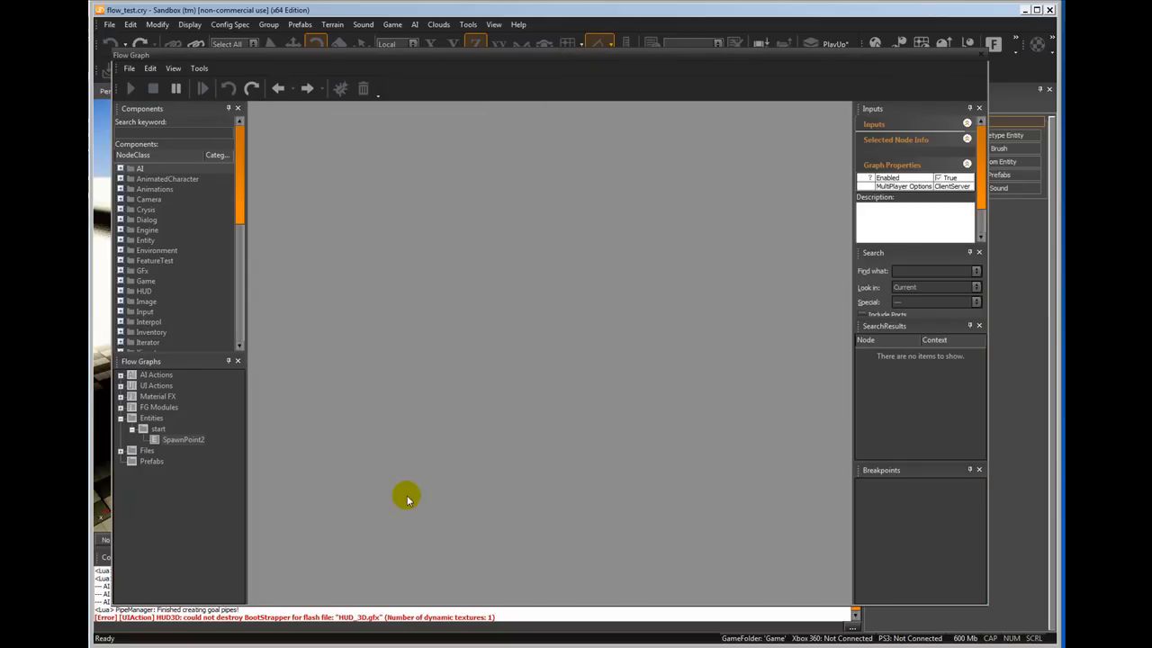
{"action": "mouse_move", "coordinate": [376, 503]}
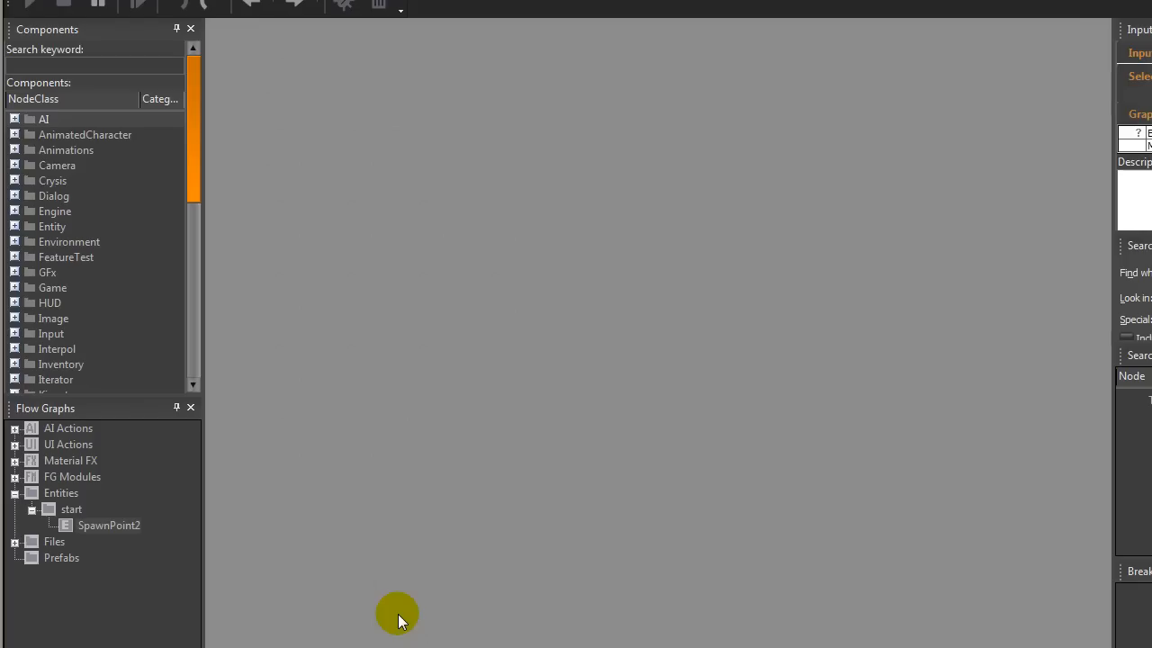
{"action": "mouse_move", "coordinate": [493, 476]}
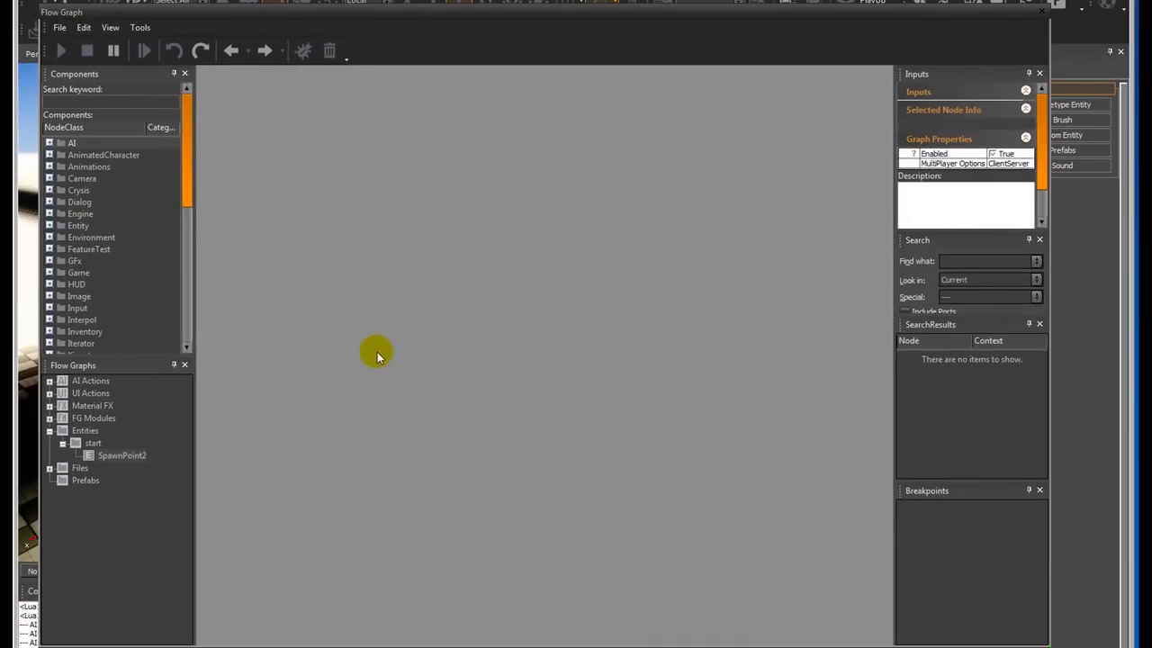
{"action": "mouse_move", "coordinate": [669, 538]}
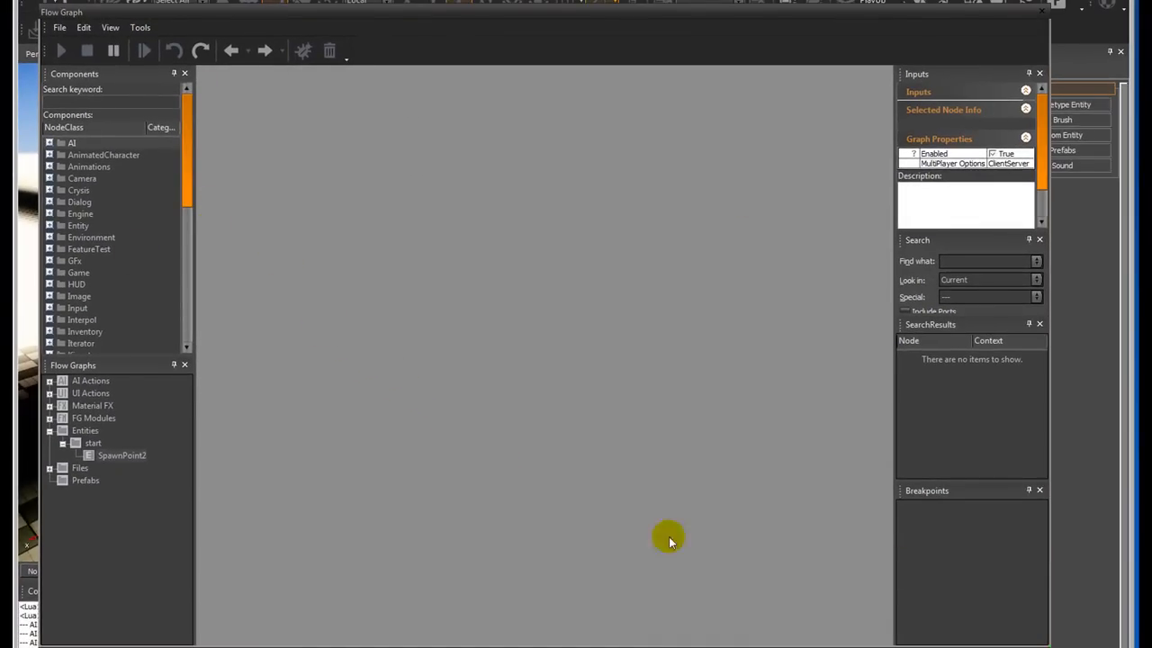
{"action": "mouse_move", "coordinate": [579, 326]}
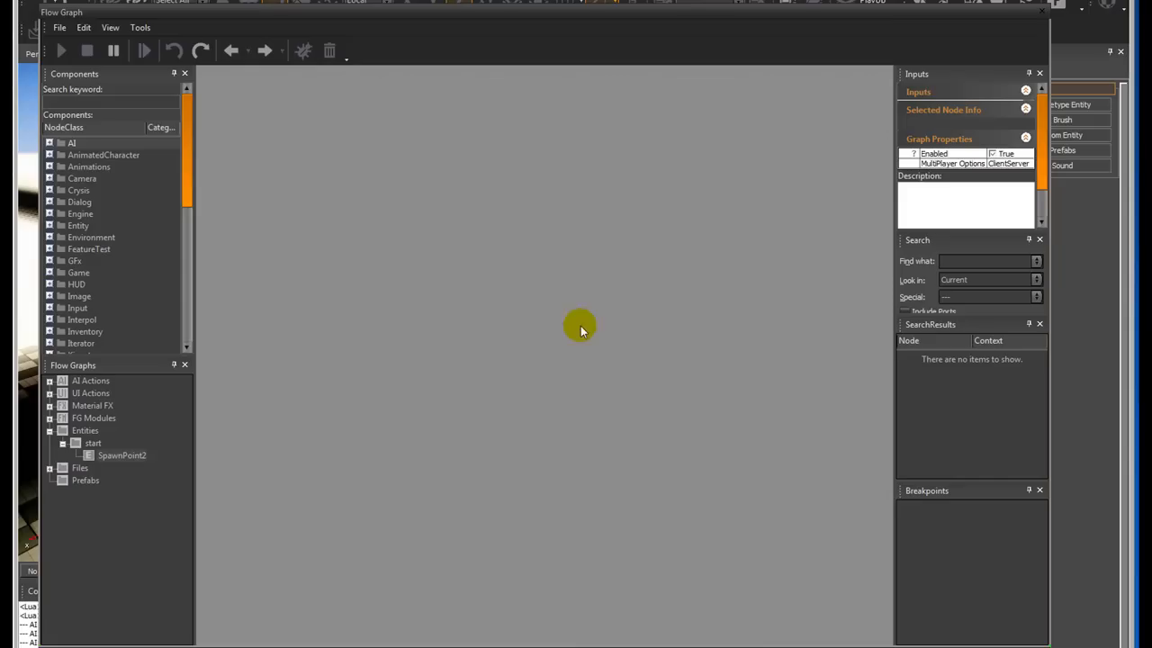
{"action": "mouse_move", "coordinate": [601, 477]}
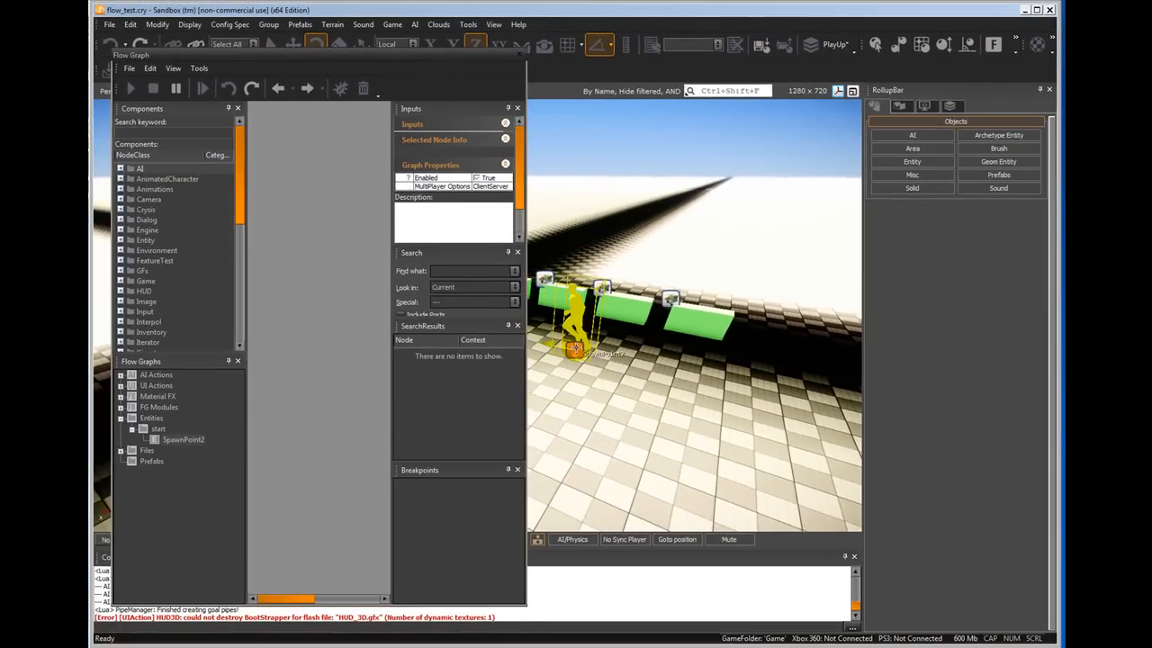
- Add the selected SpawnPoint2 entity as a graph node and select the Start node for linking
{"action": "left_click", "coordinate": [576, 324]}
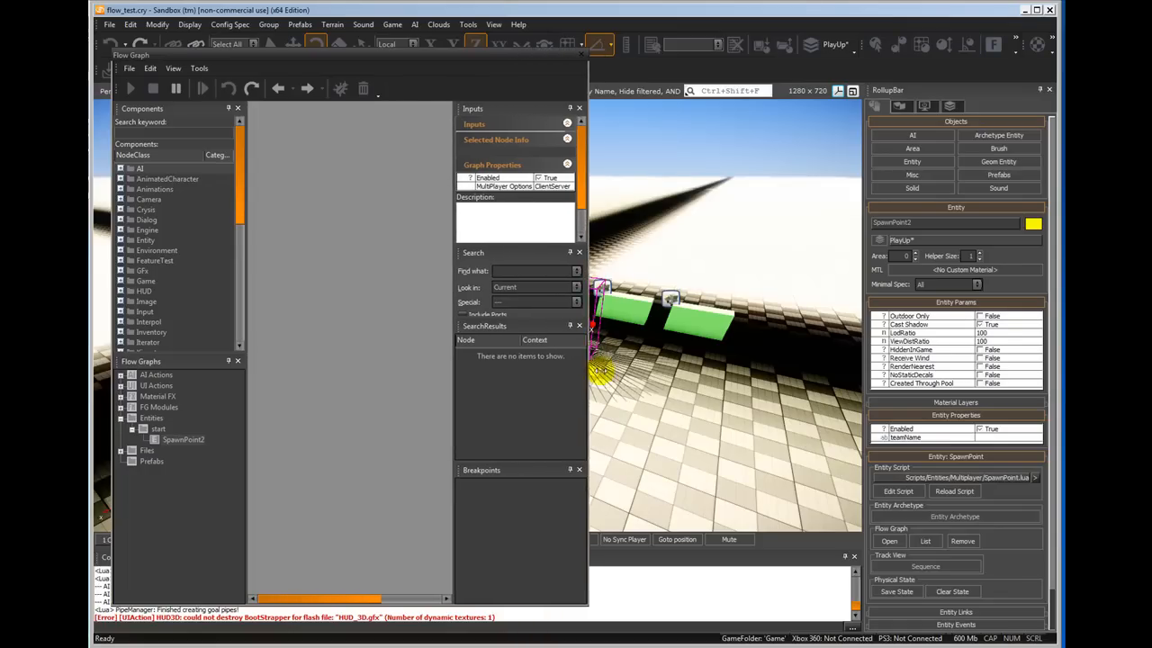
{"action": "right_click", "coordinate": [358, 244]}
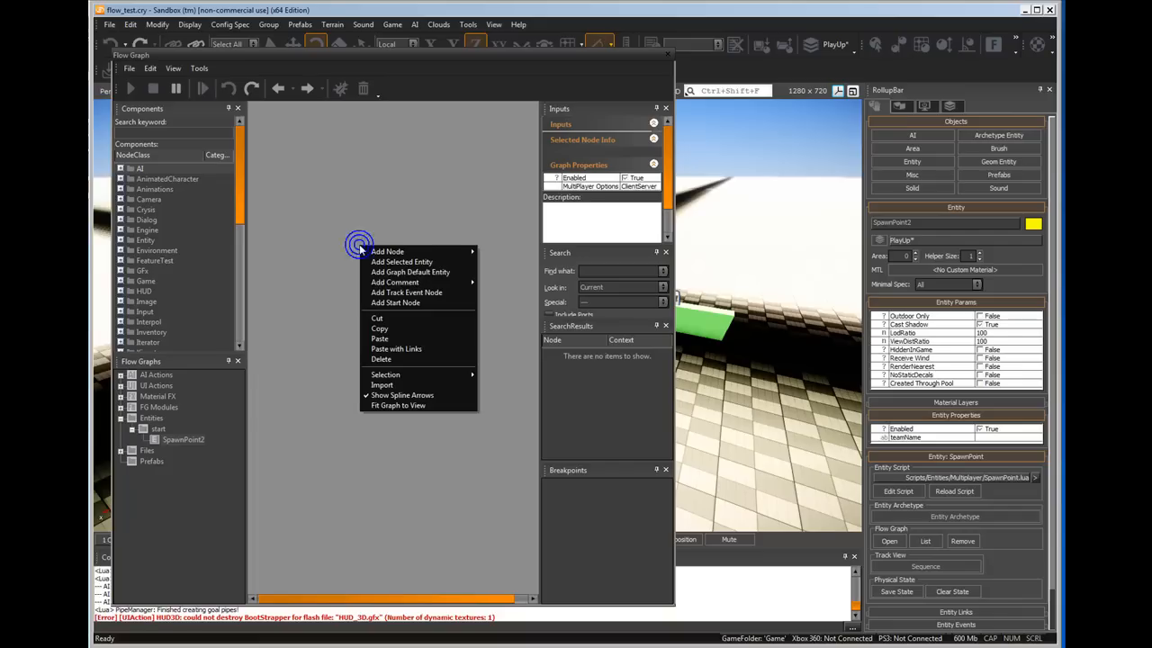
{"action": "mouse_move", "coordinate": [401, 263]}
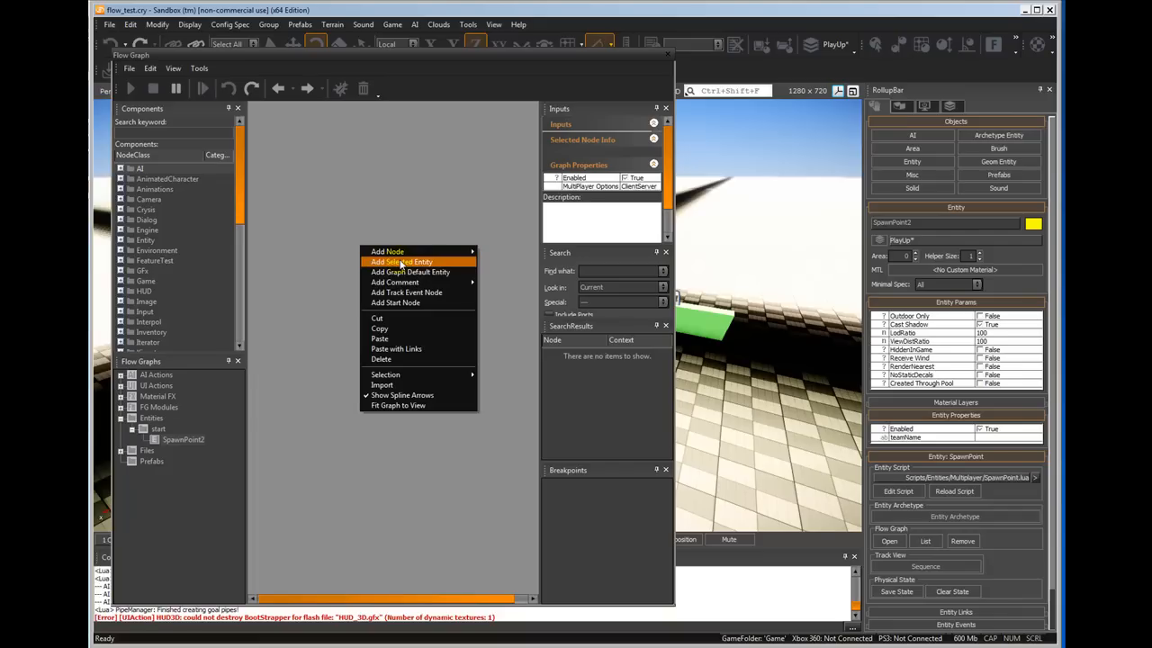
{"action": "left_click", "coordinate": [401, 263]}
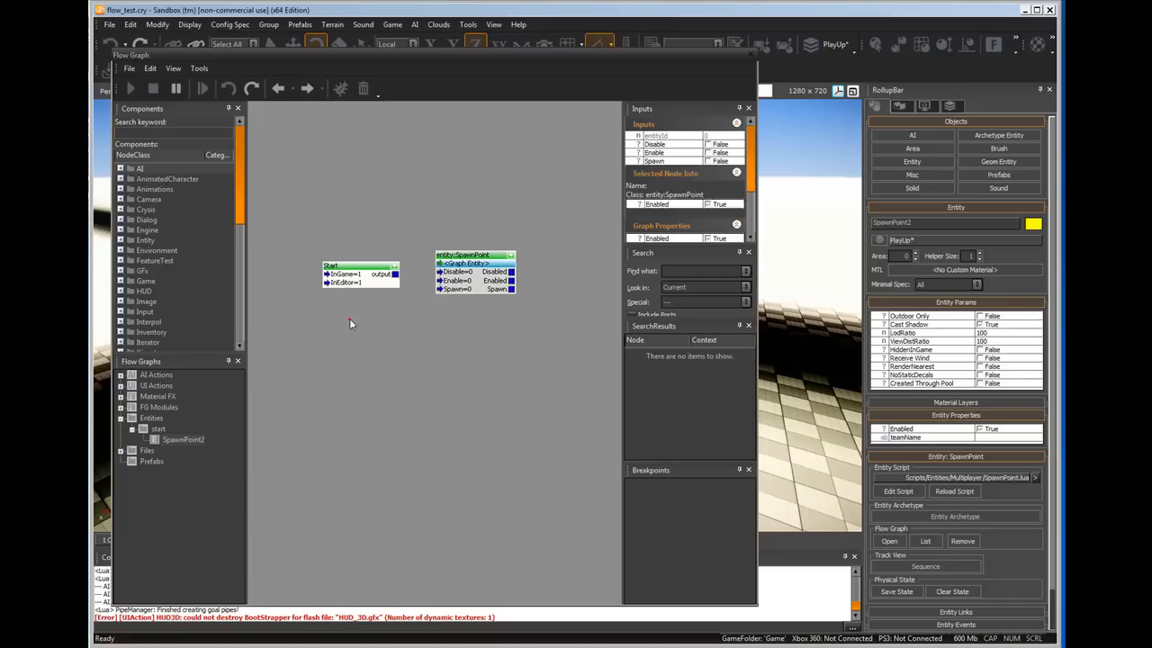
{"action": "left_click", "coordinate": [333, 270]}
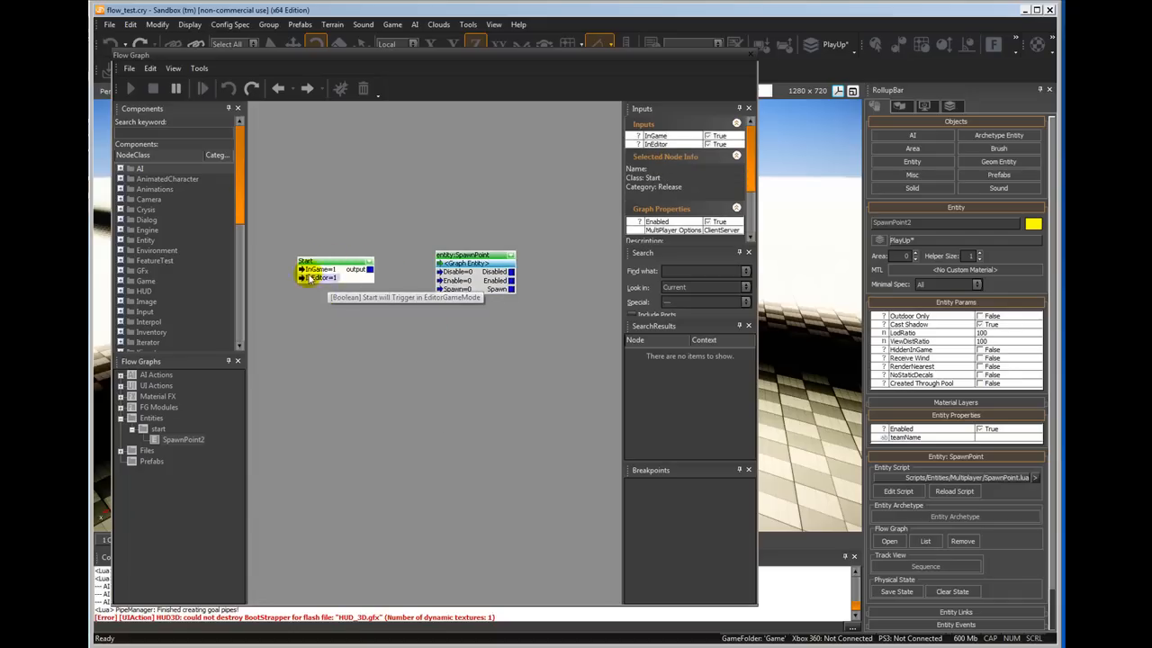
{"action": "mouse_move", "coordinate": [338, 270]}
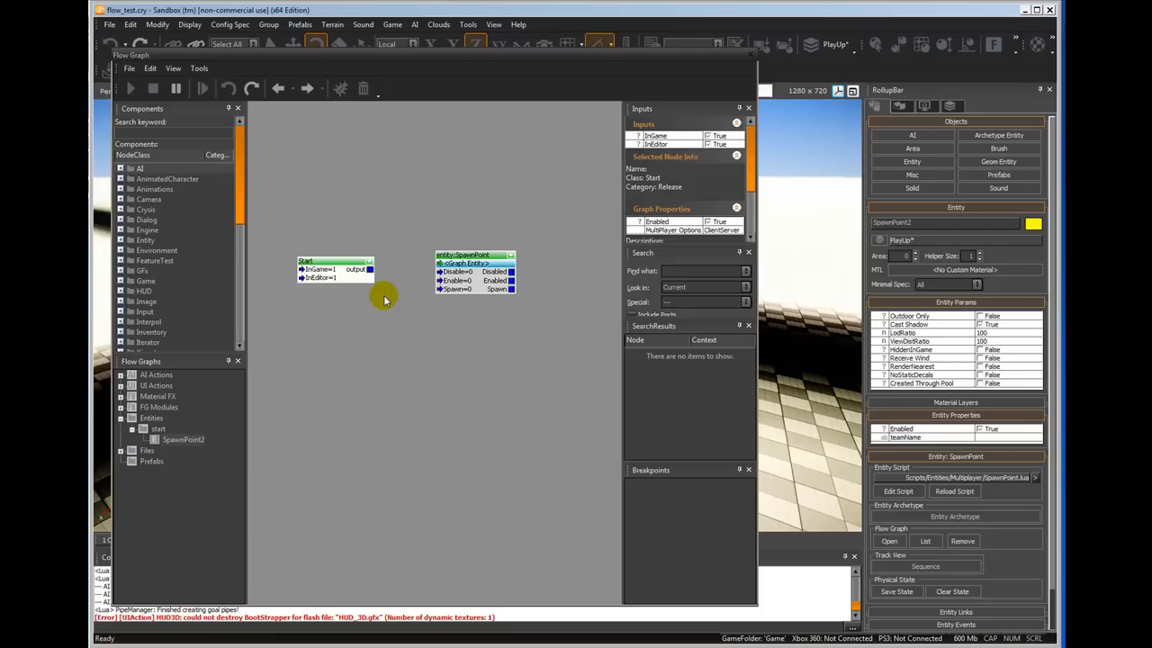
{"action": "mouse_move", "coordinate": [369, 270]}
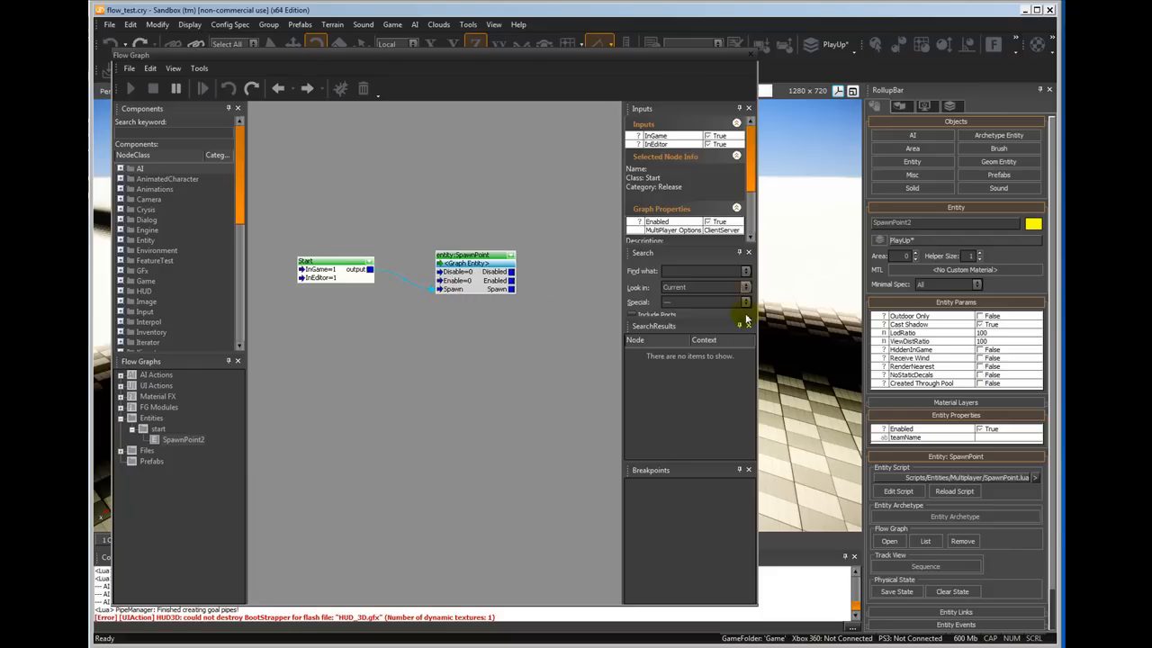
{"action": "mouse_move", "coordinate": [457, 62]}
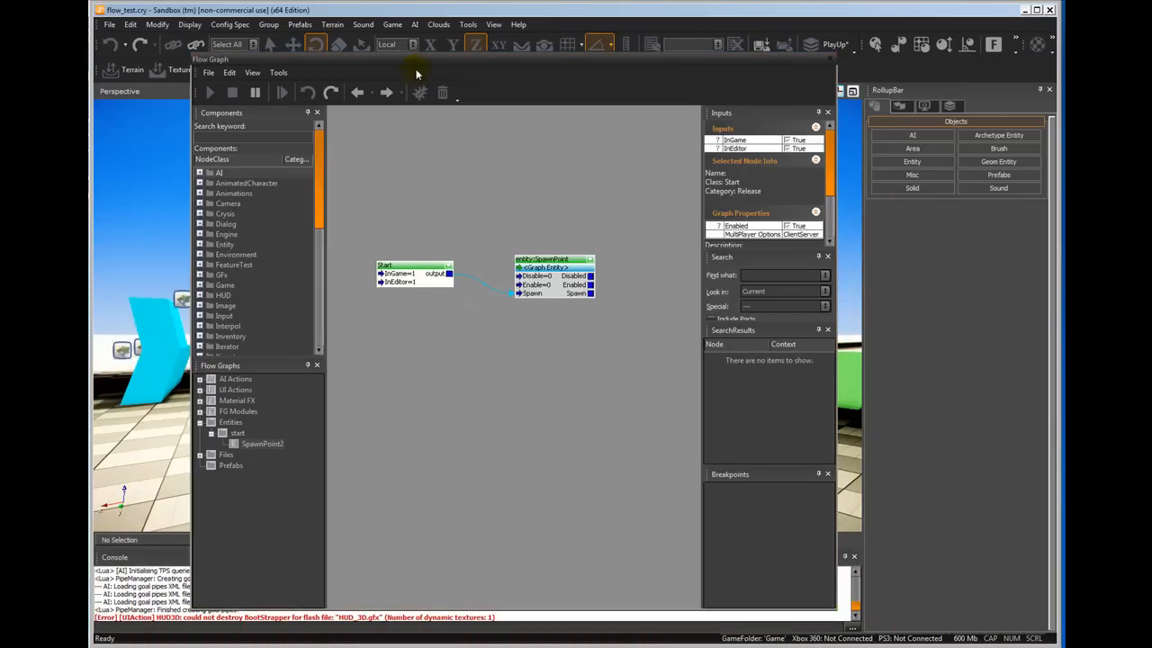
{"action": "mouse_move", "coordinate": [482, 340]}
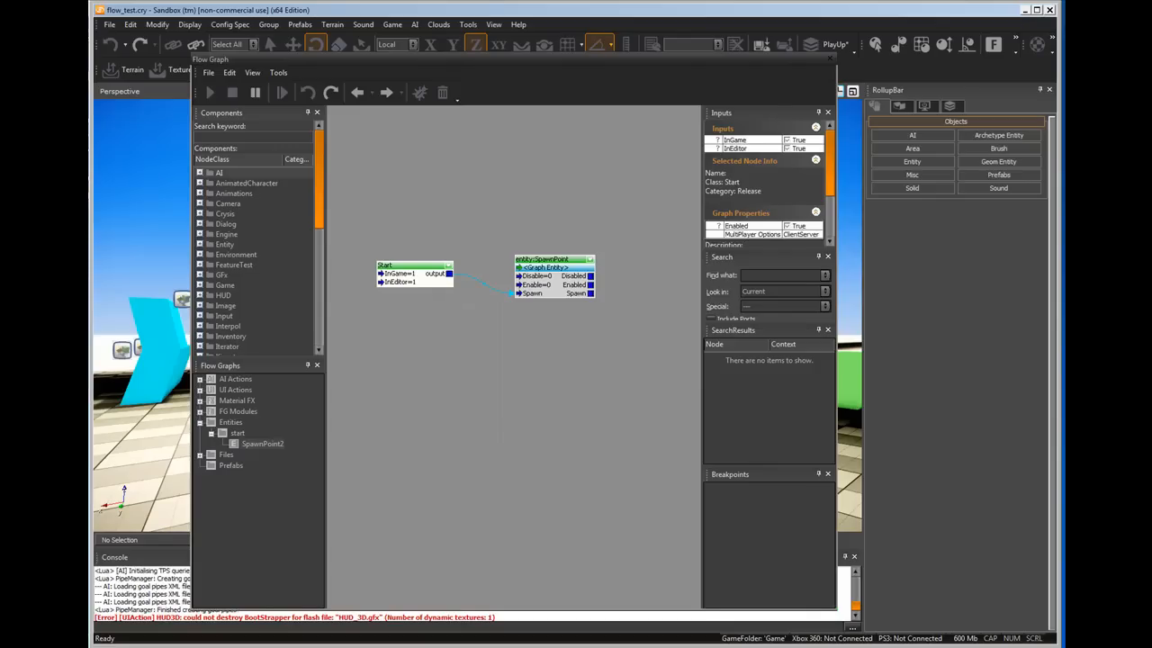
{"action": "mouse_move", "coordinate": [439, 351]}
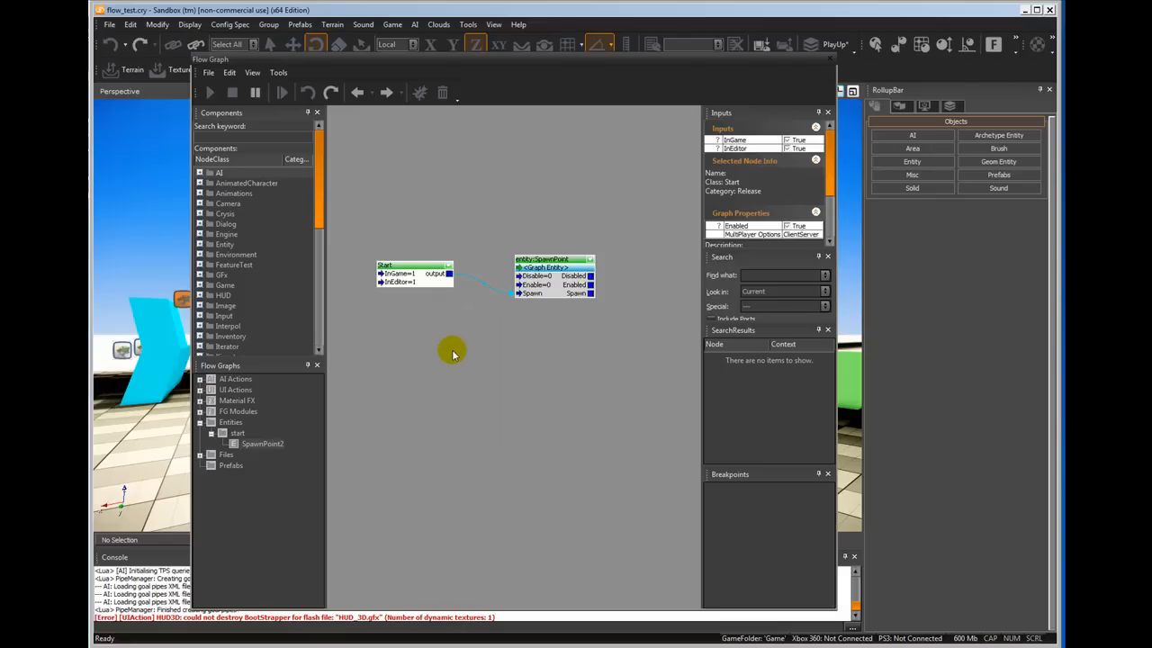
{"action": "mouse_move", "coordinate": [421, 358]}
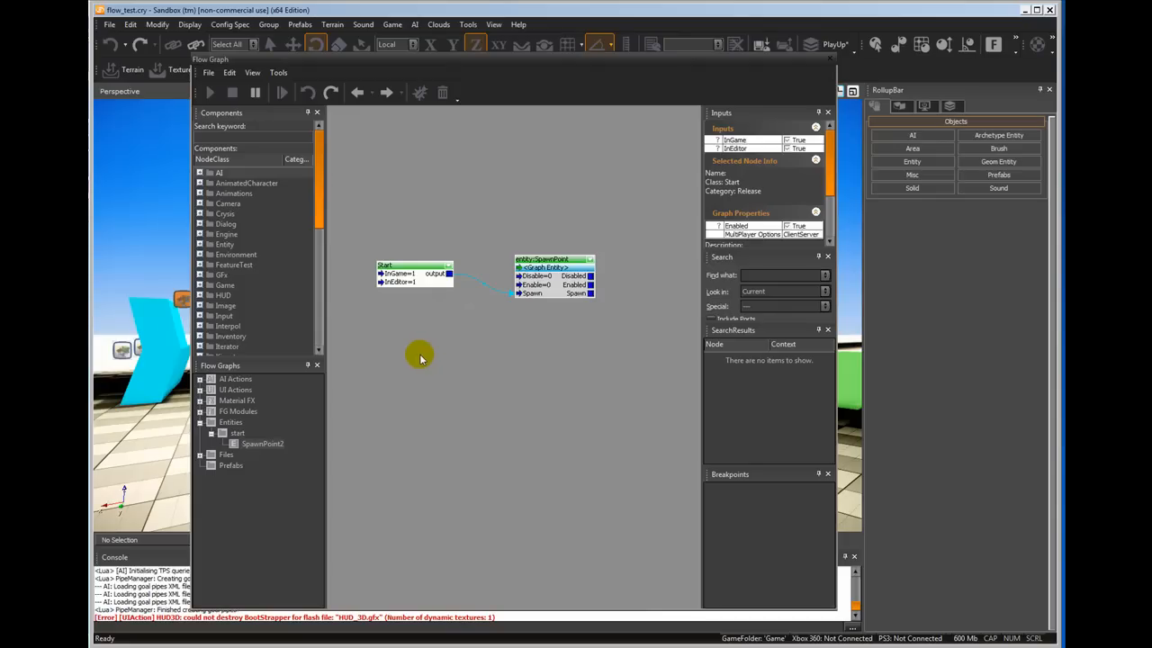
{"action": "right_click", "coordinate": [421, 358]}
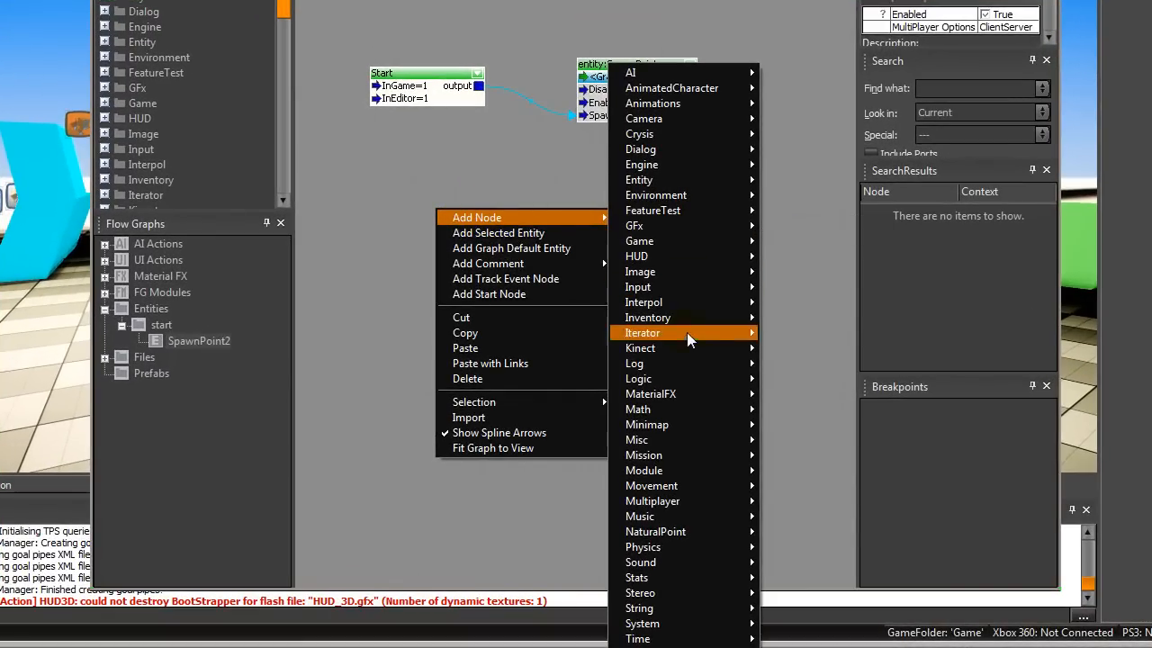
{"action": "mouse_move", "coordinate": [662, 576]}
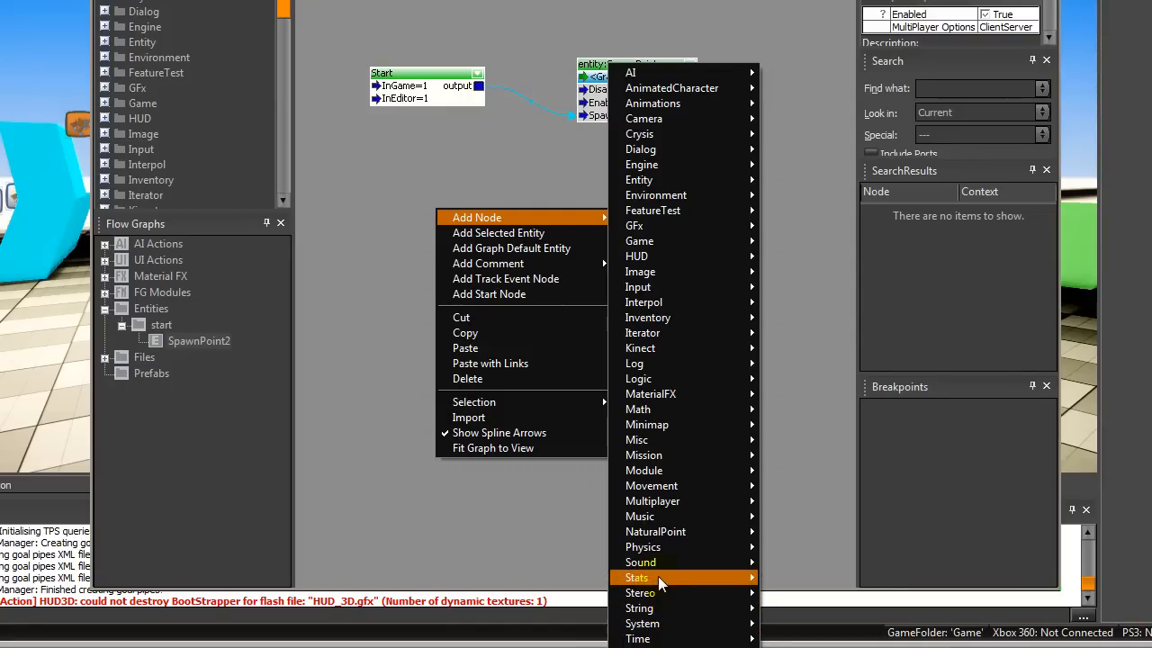
{"action": "mouse_move", "coordinate": [657, 331]}
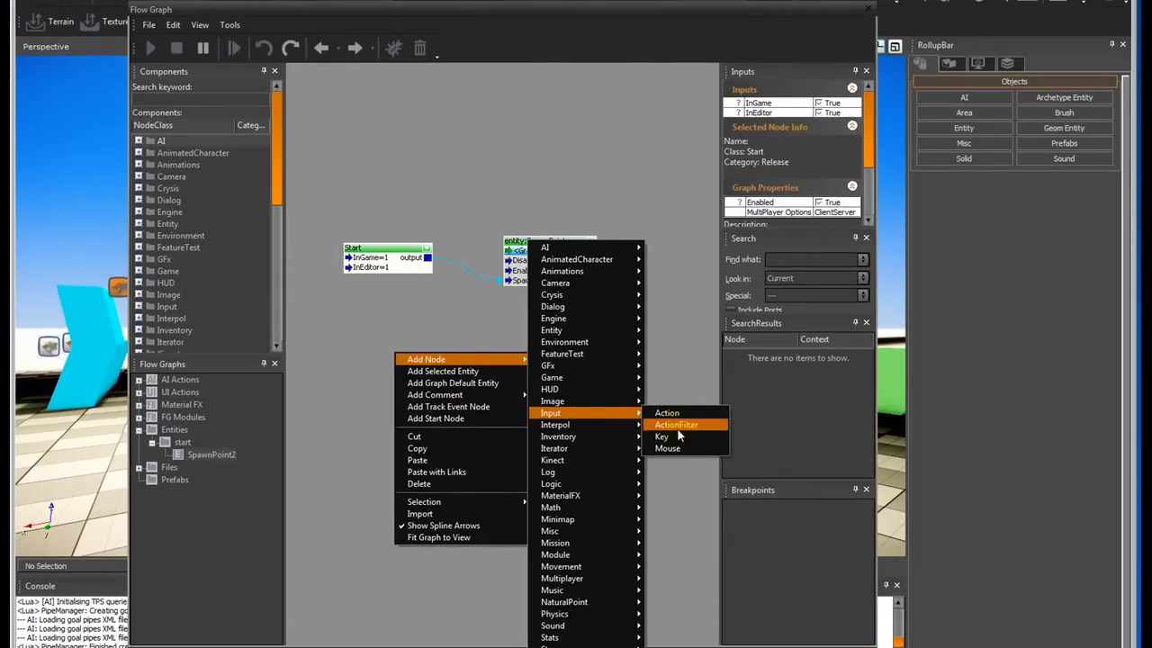
- Add an Input:Key node below Start and leave its Key value empty
{"action": "left_click", "coordinate": [663, 436]}
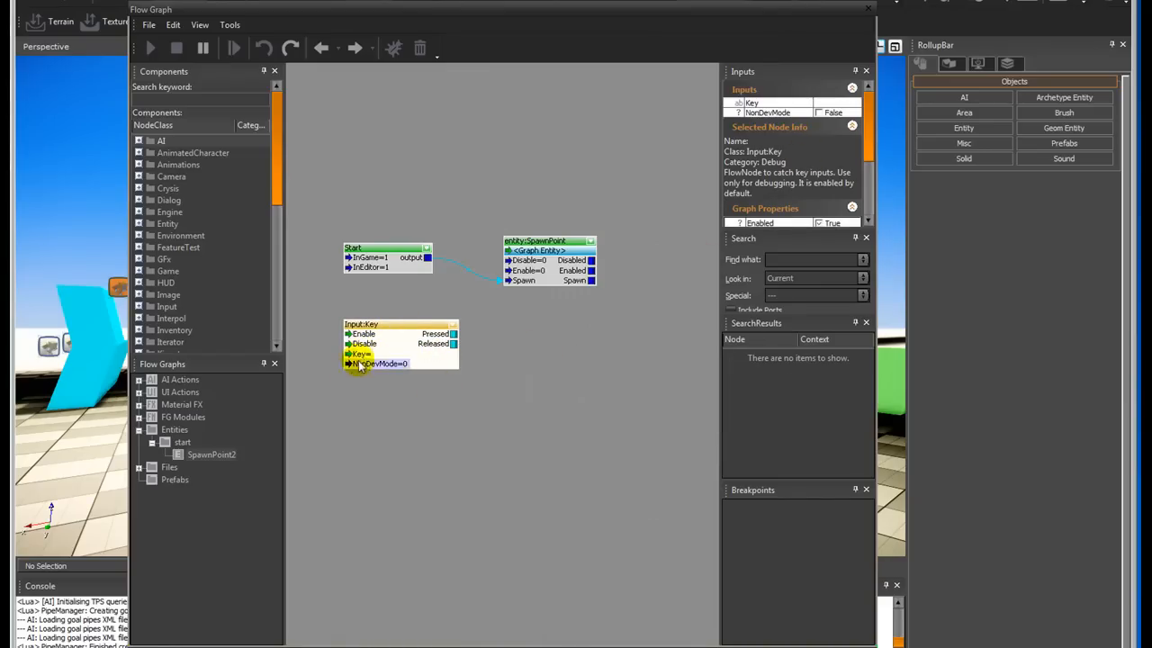
{"action": "left_click", "coordinate": [358, 353]}
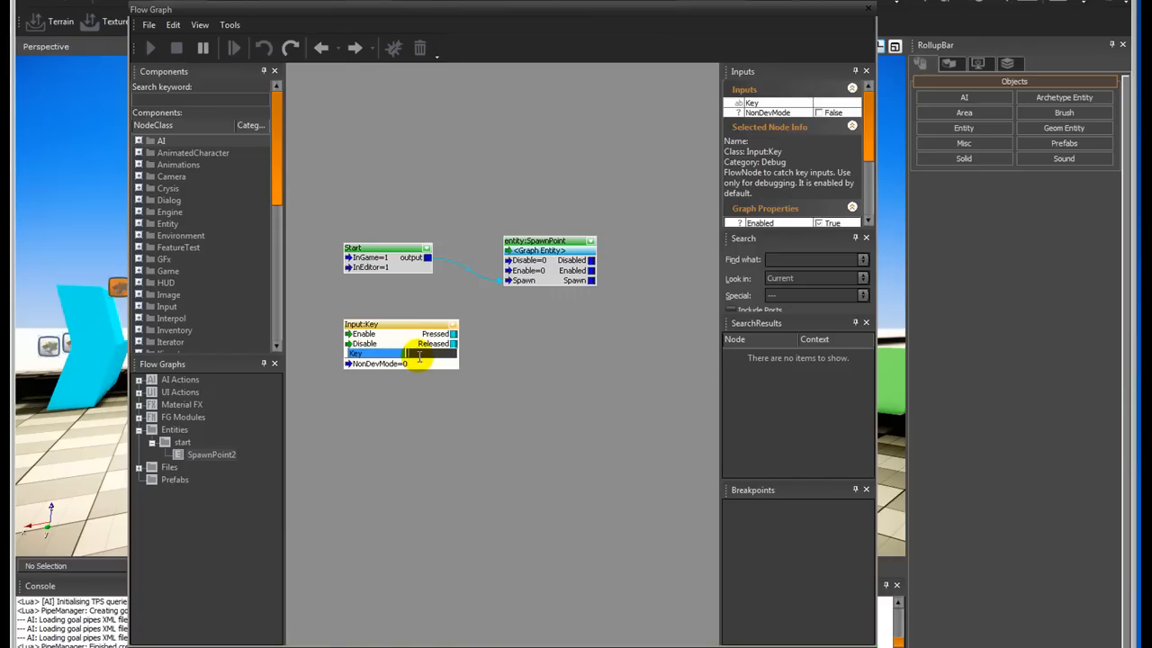
{"action": "mouse_move", "coordinate": [421, 371]}
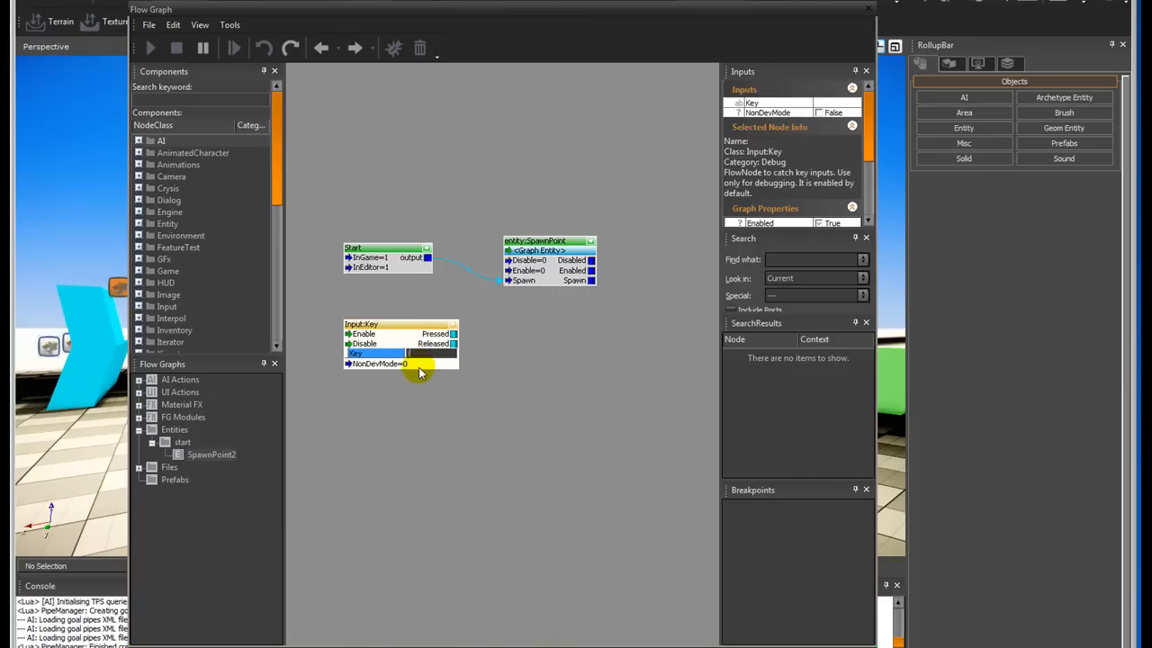
{"action": "left_click", "coordinate": [504, 367]}
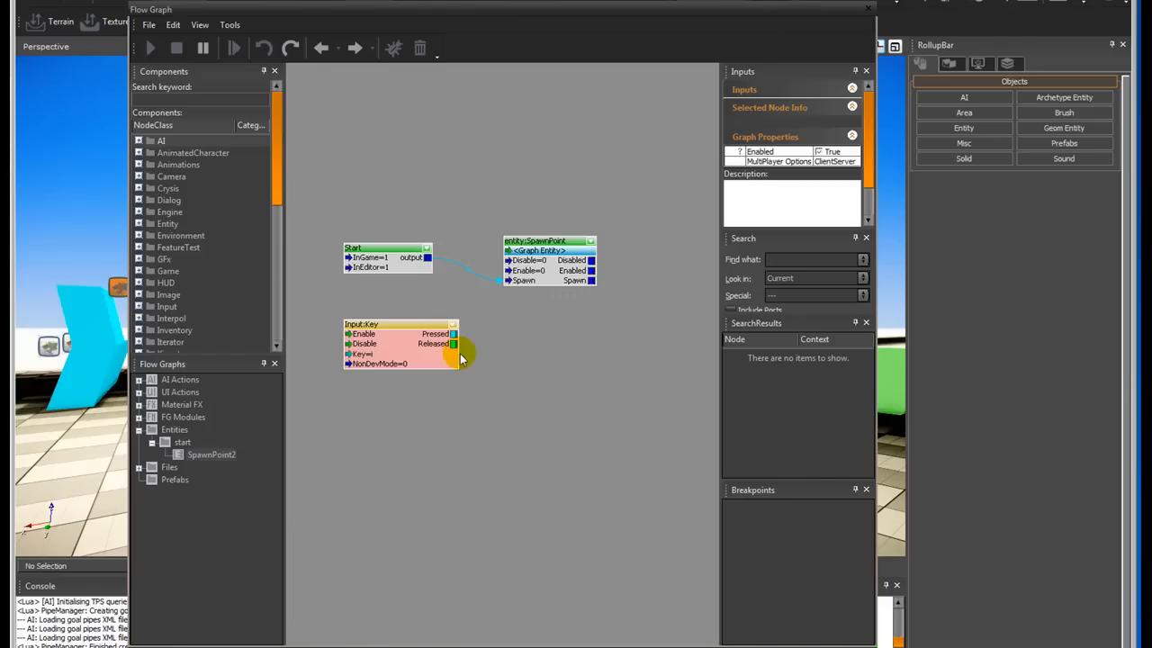
{"action": "left_click", "coordinate": [400, 343]}
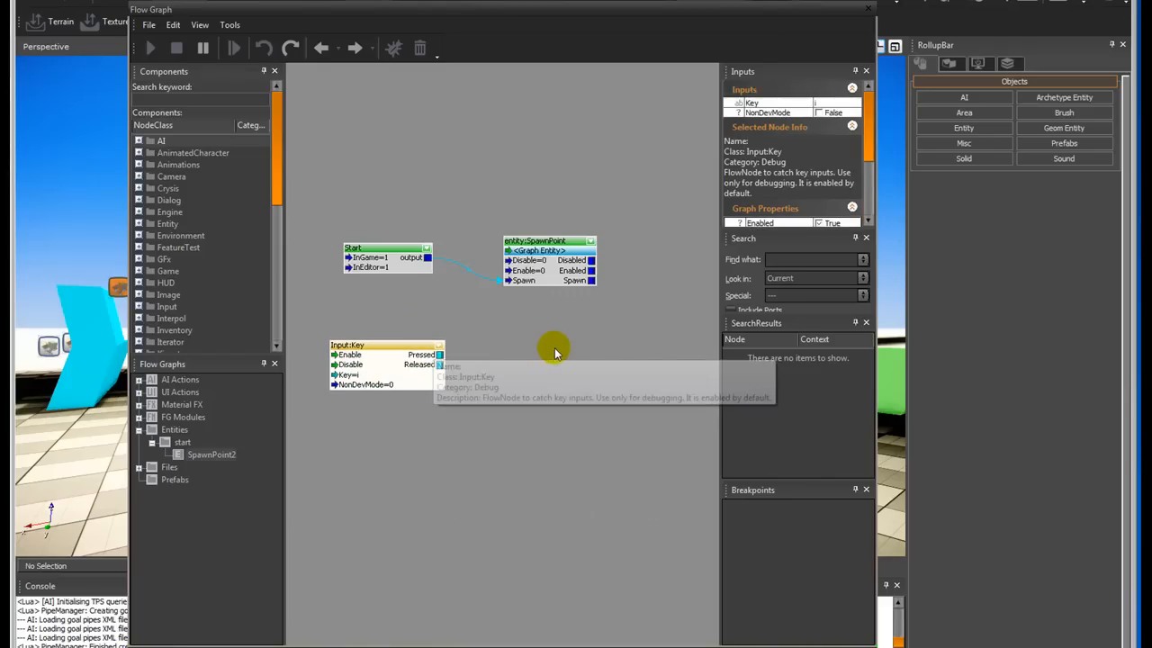
{"action": "mouse_move", "coordinate": [579, 348]}
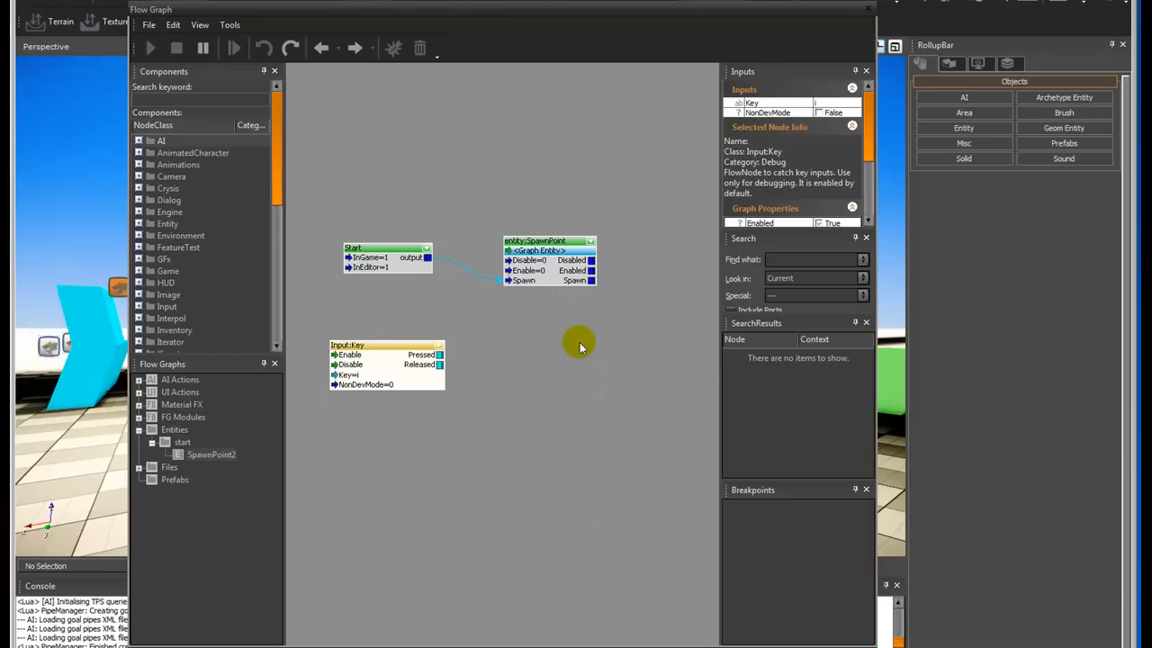
{"action": "mouse_move", "coordinate": [560, 347]}
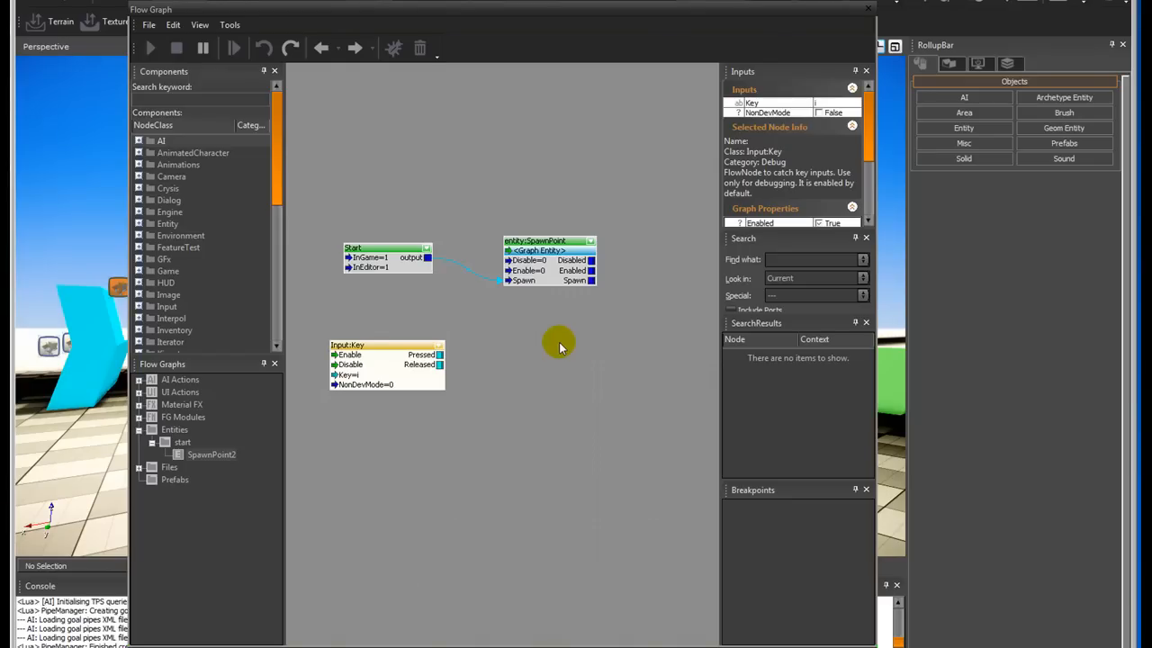
- Add a System:ConsoleVariable node with its CVar set to displayinfo
{"action": "right_click", "coordinate": [551, 341]}
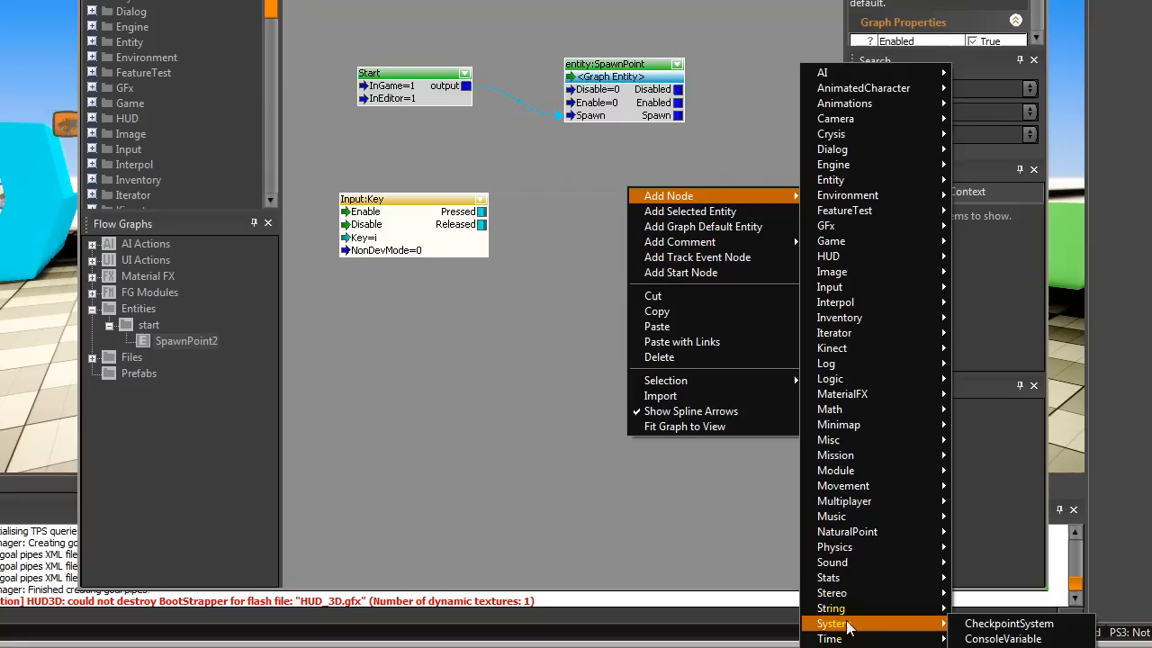
{"action": "mouse_move", "coordinate": [1003, 637]}
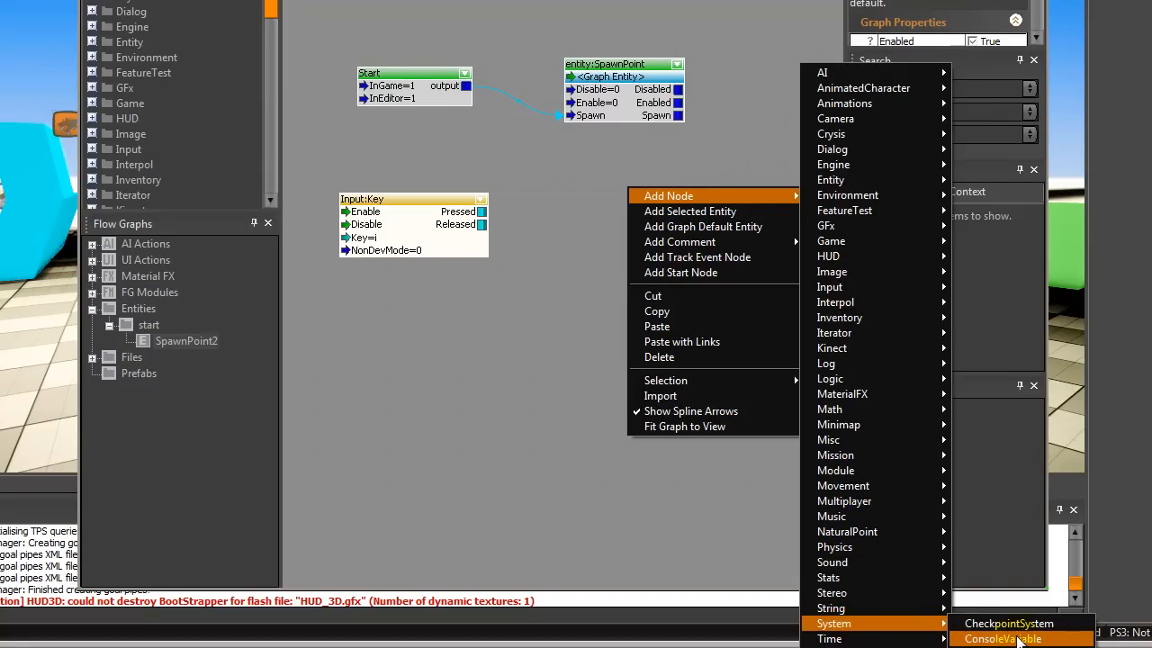
{"action": "left_click", "coordinate": [1001, 637]}
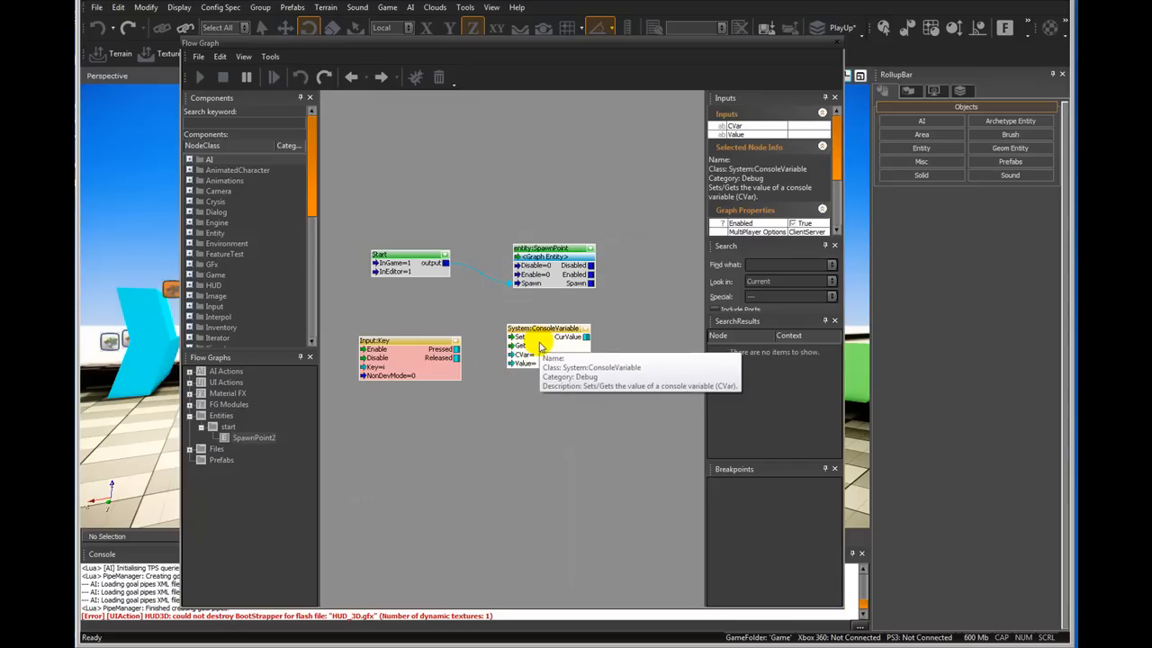
{"action": "left_click", "coordinate": [522, 354]}
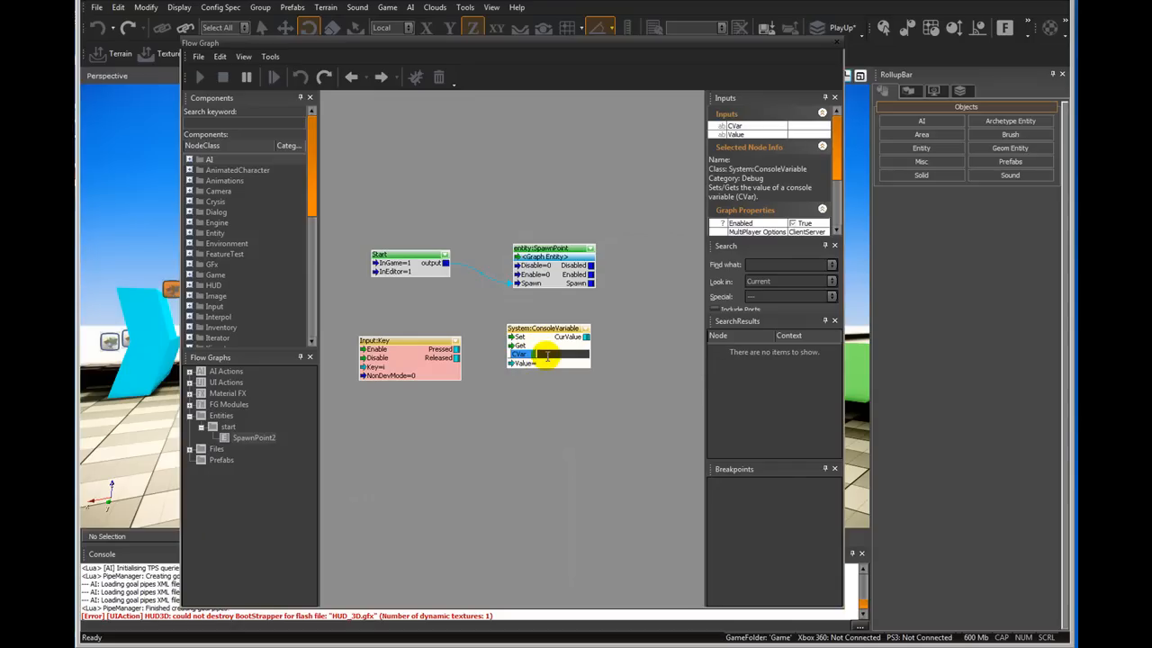
{"action": "left_click", "coordinate": [544, 353]}
{"action": "type", "text": "r_"}
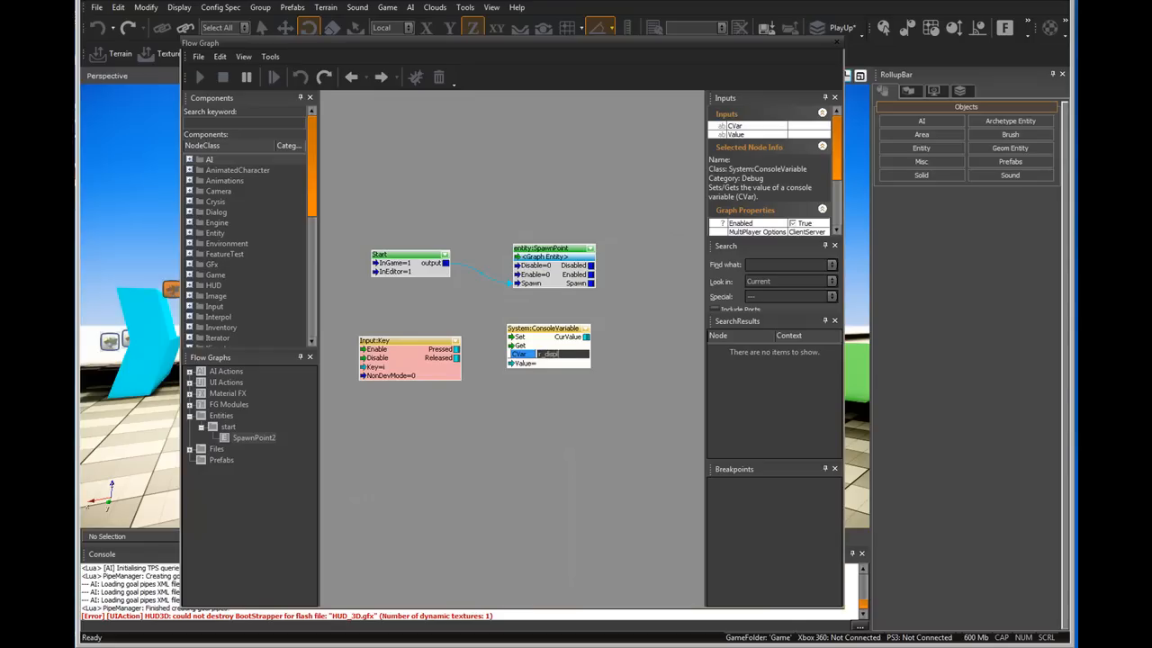
{"action": "type", "text": "displayinfo"}
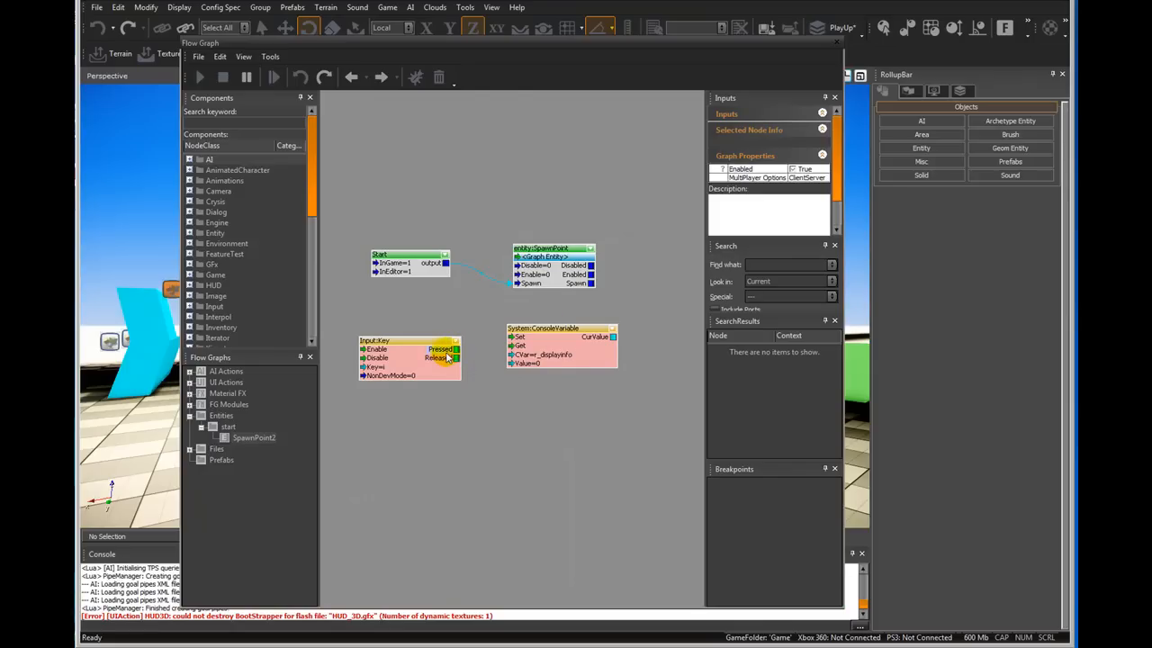
- Wire the Input:Key Pressed output to the ConsoleVariable node's Set input
{"action": "left_click", "coordinate": [410, 351]}
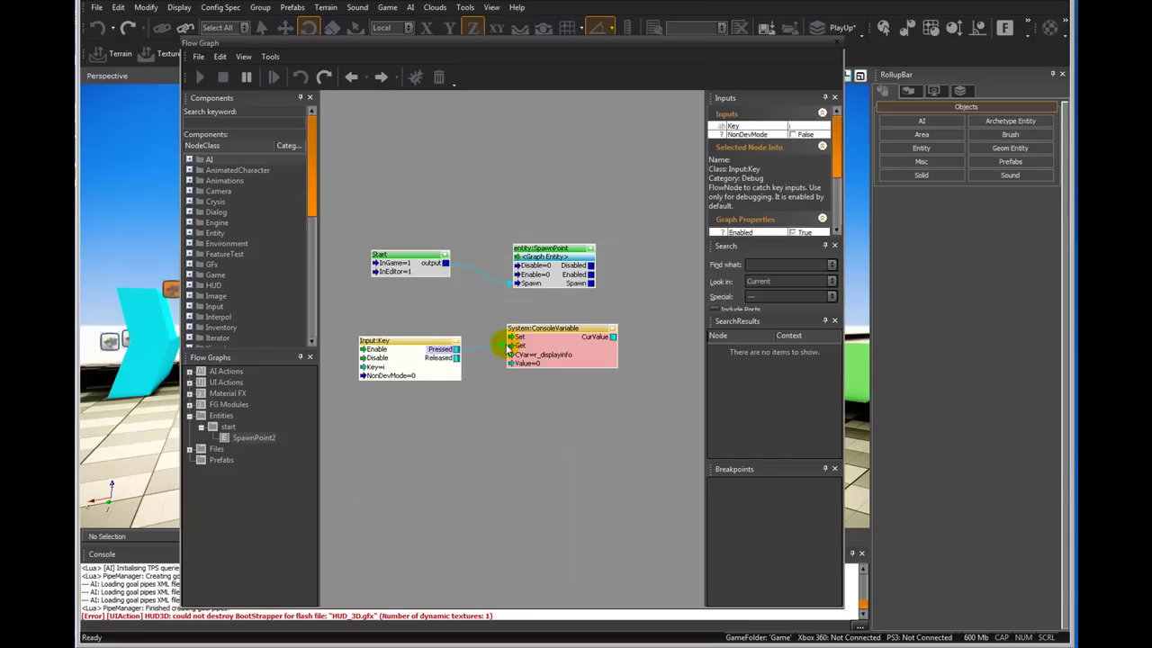
{"action": "mouse_move", "coordinate": [529, 363]}
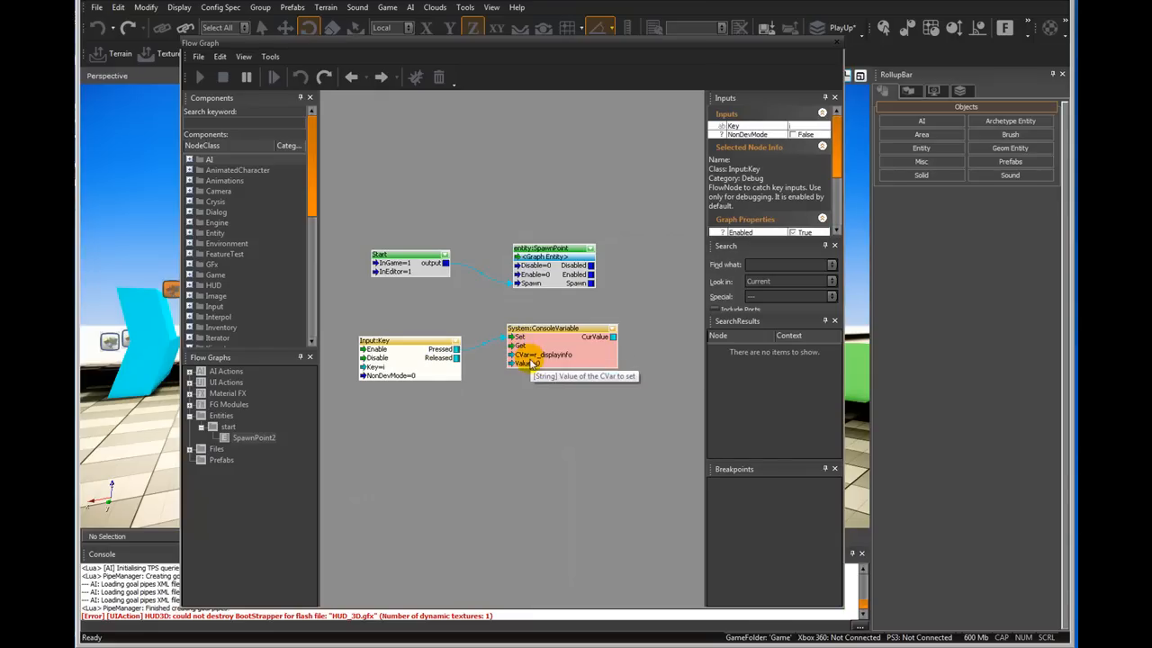
{"action": "mouse_move", "coordinate": [515, 338]}
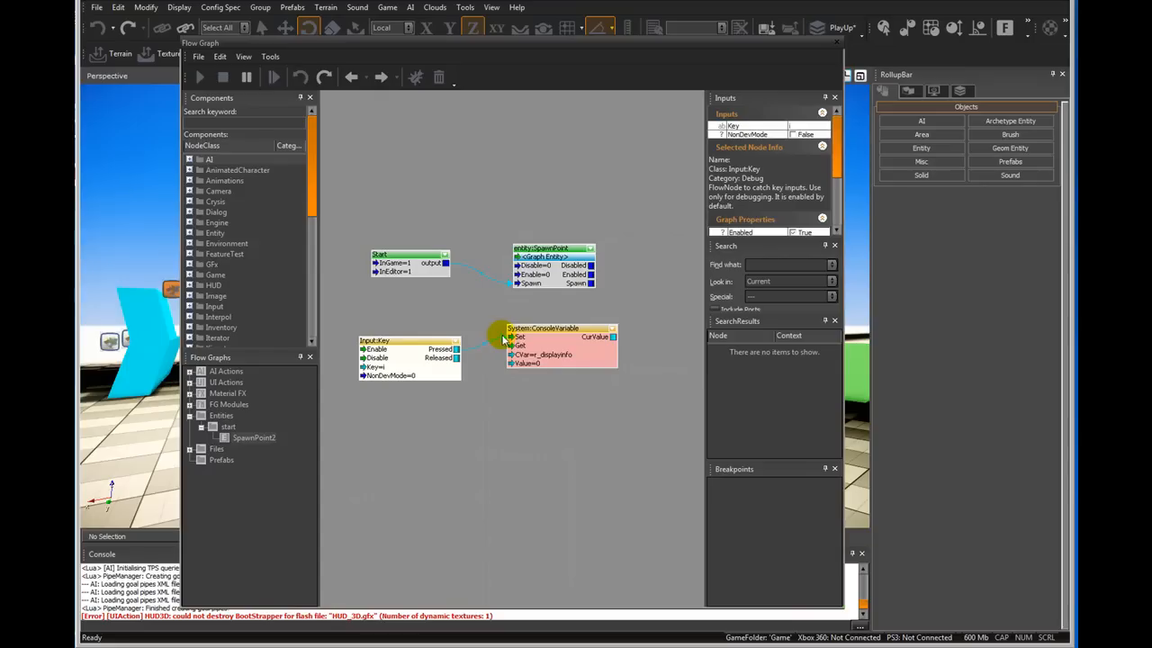
{"action": "left_click", "coordinate": [544, 328]}
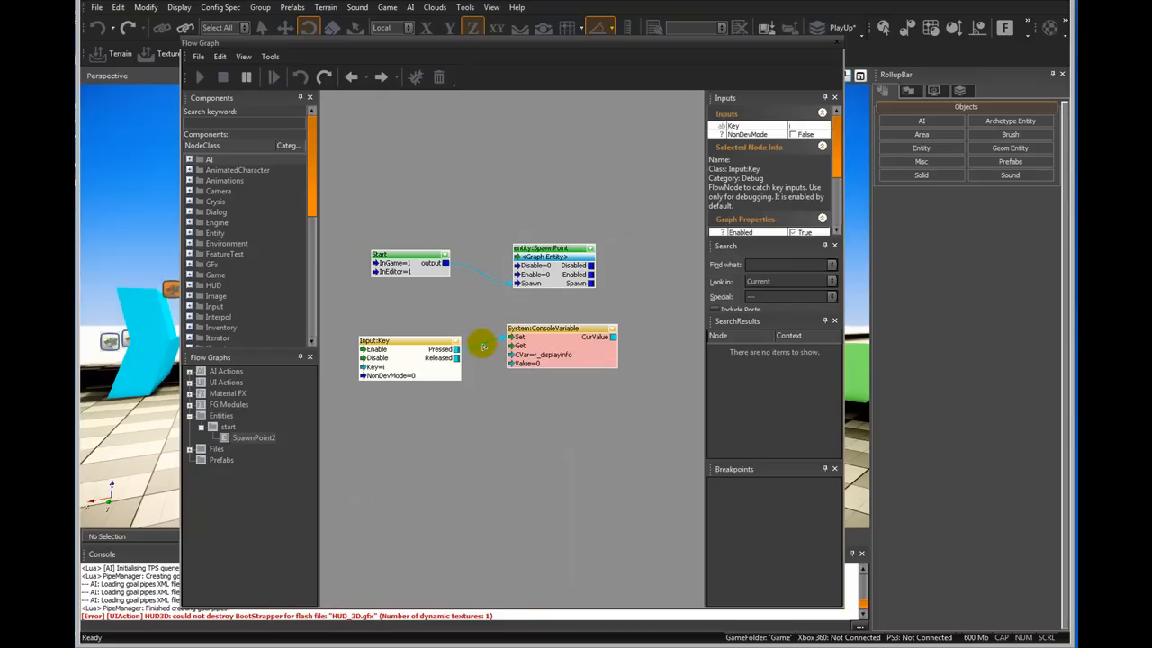
{"action": "right_click", "coordinate": [482, 345]}
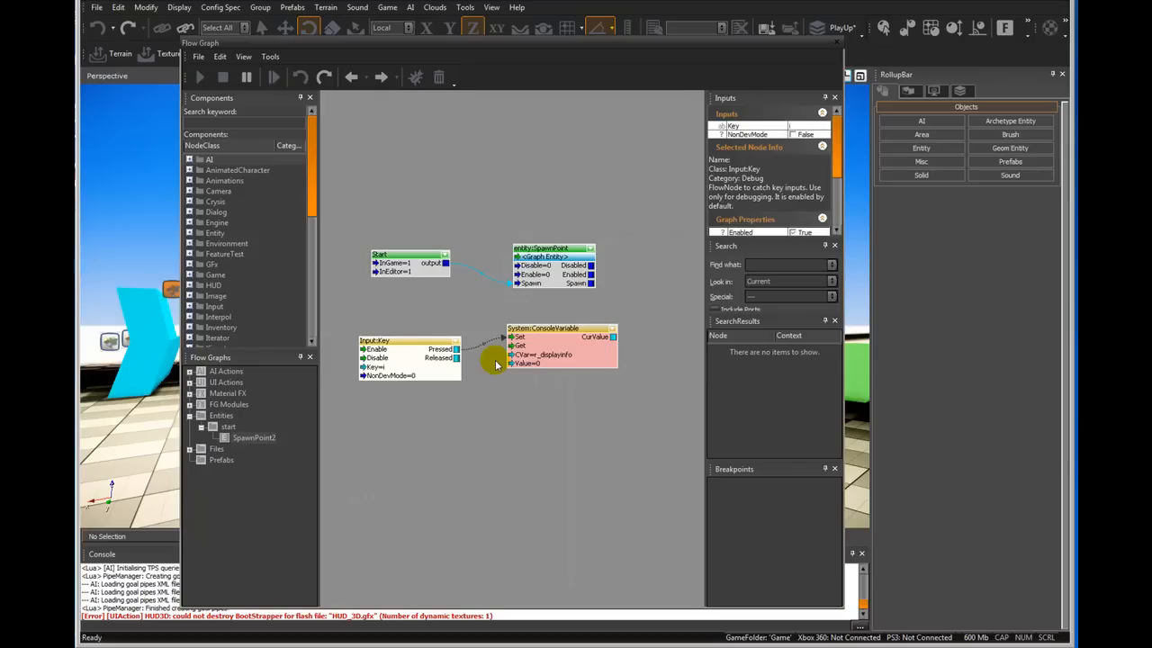
{"action": "mouse_move", "coordinate": [484, 345]}
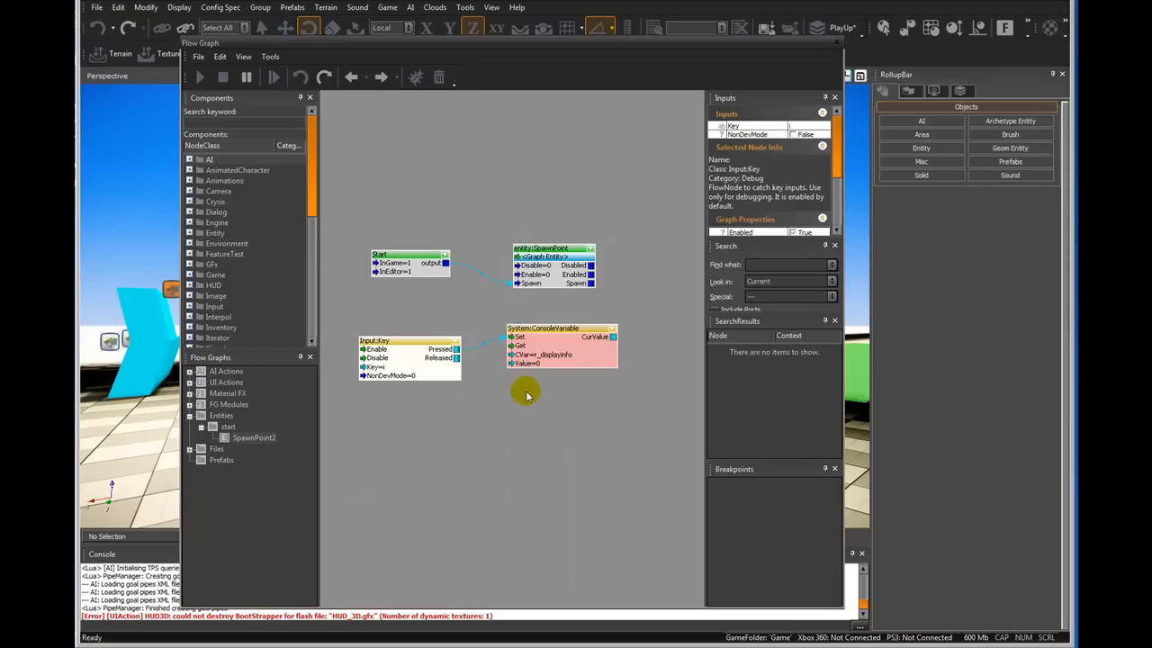
- Paste a second ConsoleVariable node below, set it to a HUD variable, and feed it from the key press
{"action": "right_click", "coordinate": [573, 328]}
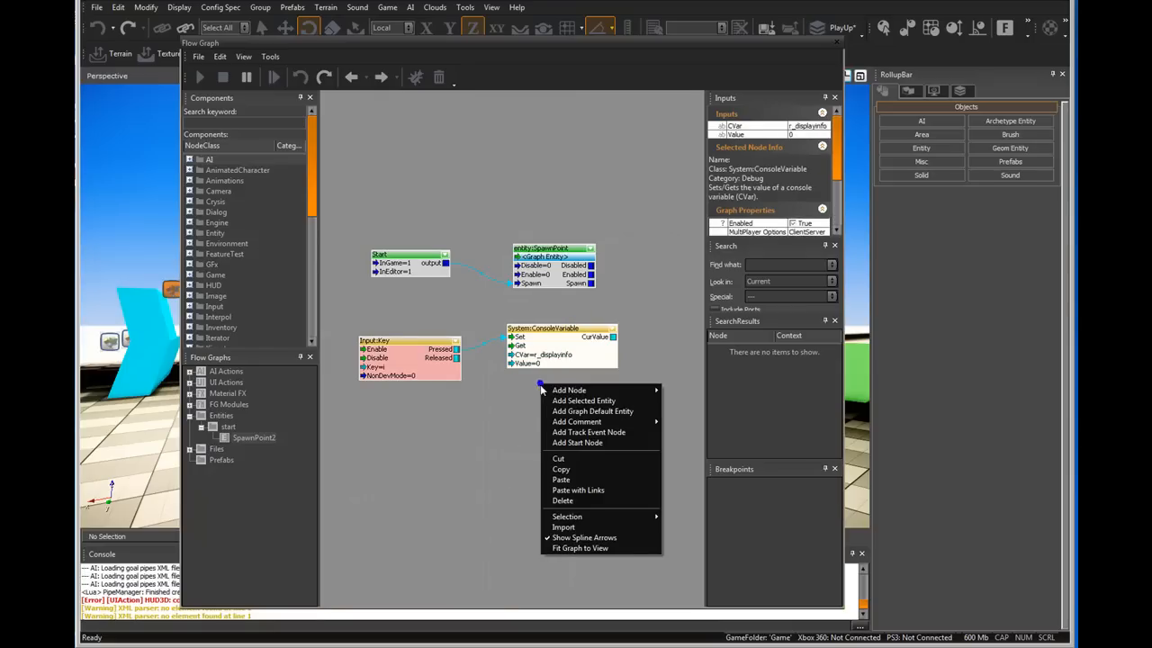
{"action": "left_click", "coordinate": [561, 479]}
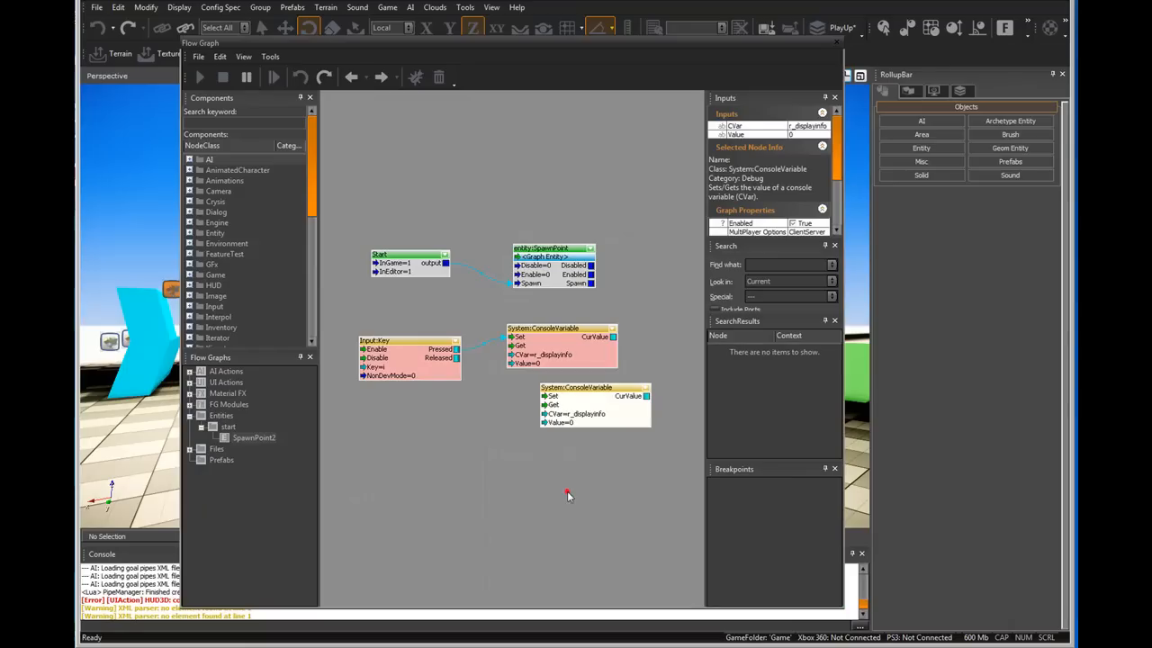
{"action": "left_click_drag", "start_coordinate": [576, 405], "coordinate": [561, 396]}
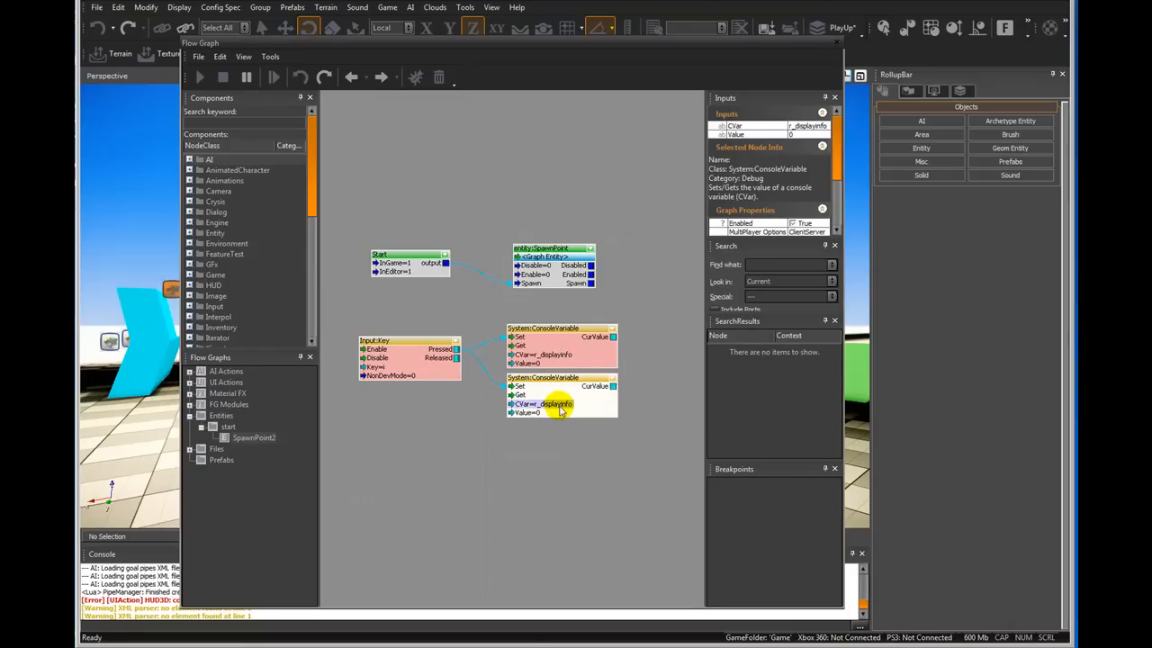
{"action": "double_click", "coordinate": [540, 403]}
{"action": "type", "text": "g_show"}
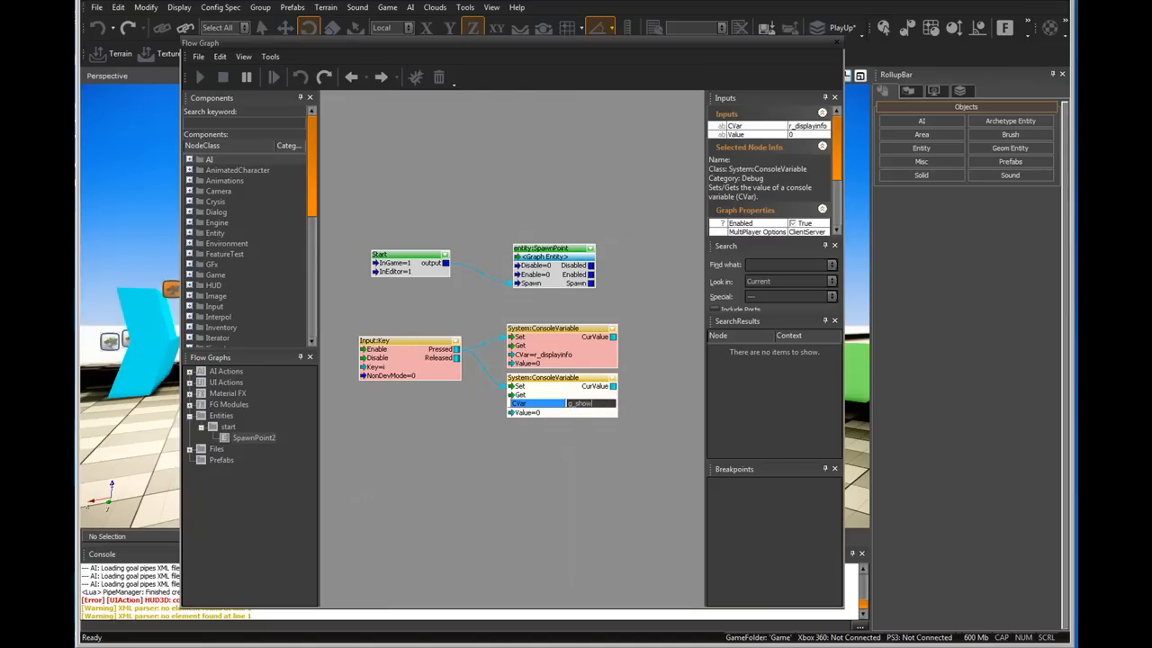
{"action": "left_click", "coordinate": [587, 490]}
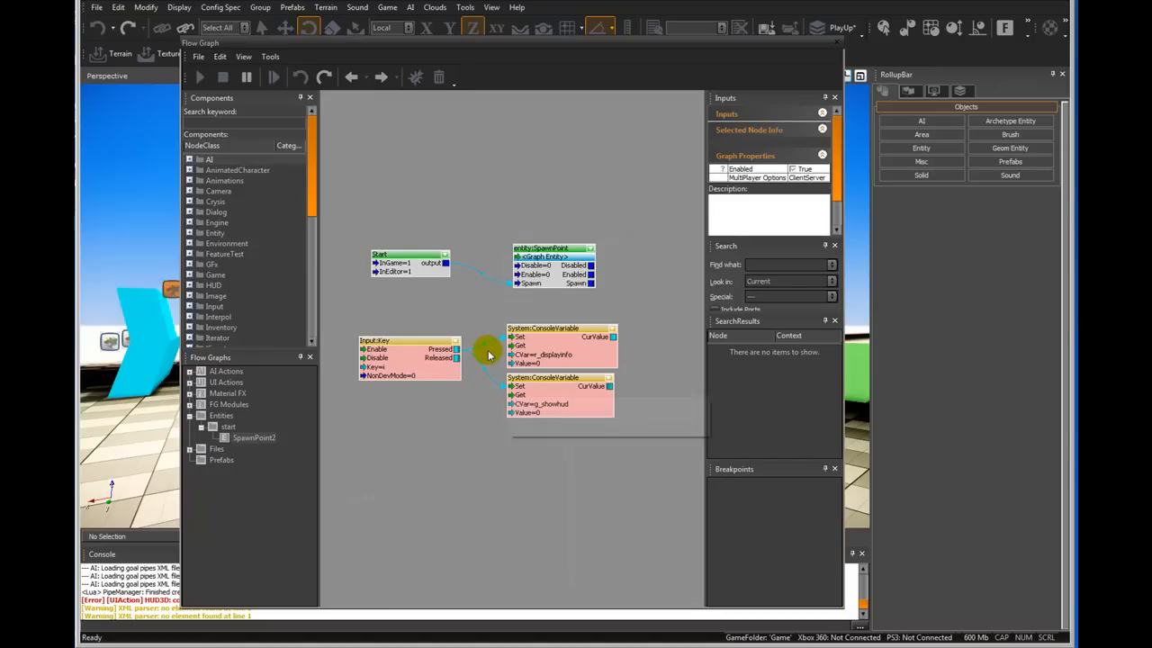
{"action": "mouse_move", "coordinate": [531, 432]}
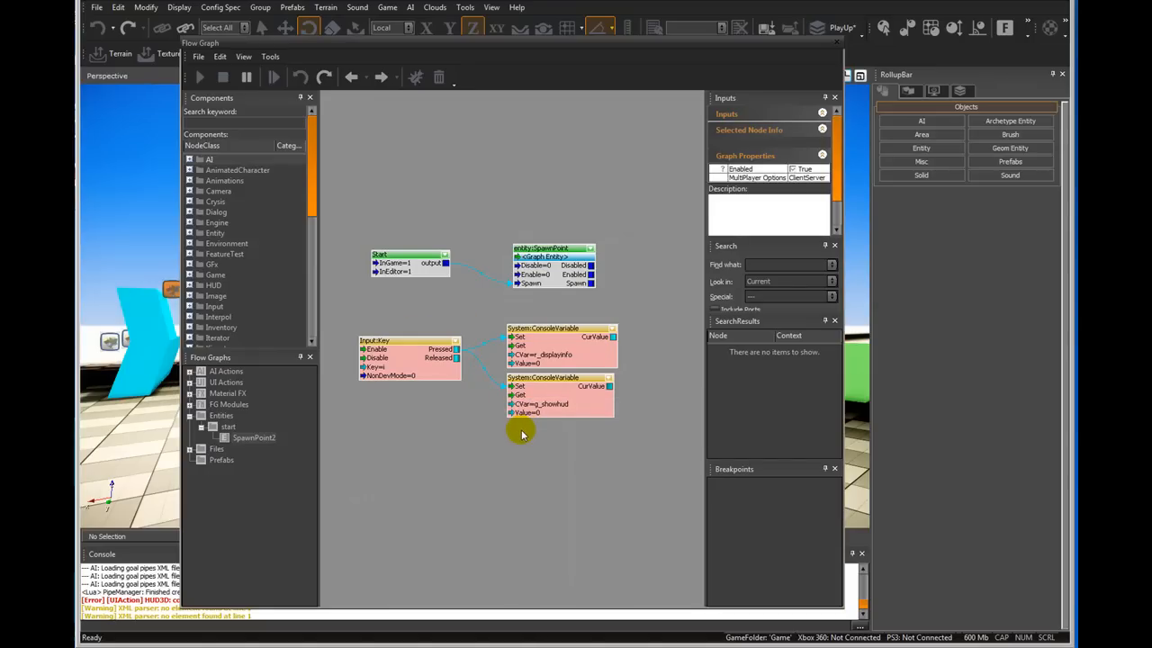
{"action": "mouse_move", "coordinate": [526, 448]}
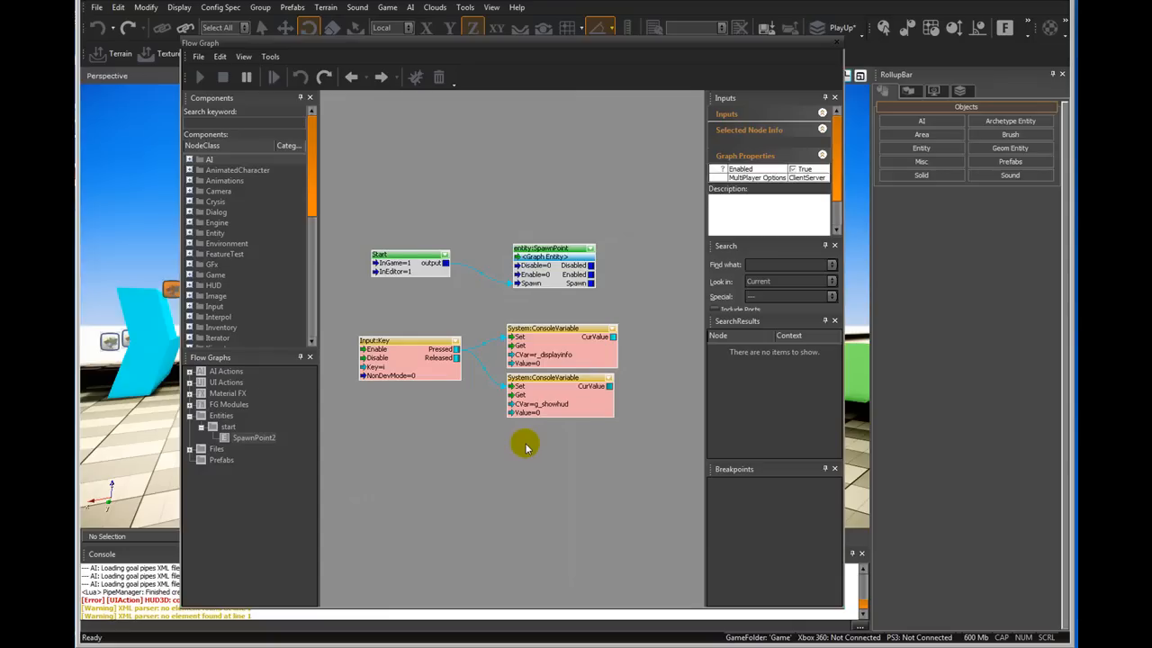
- Add an Inventory:RemoveAllItems node beneath and link the key press to its Activate input
{"action": "right_click", "coordinate": [525, 446]}
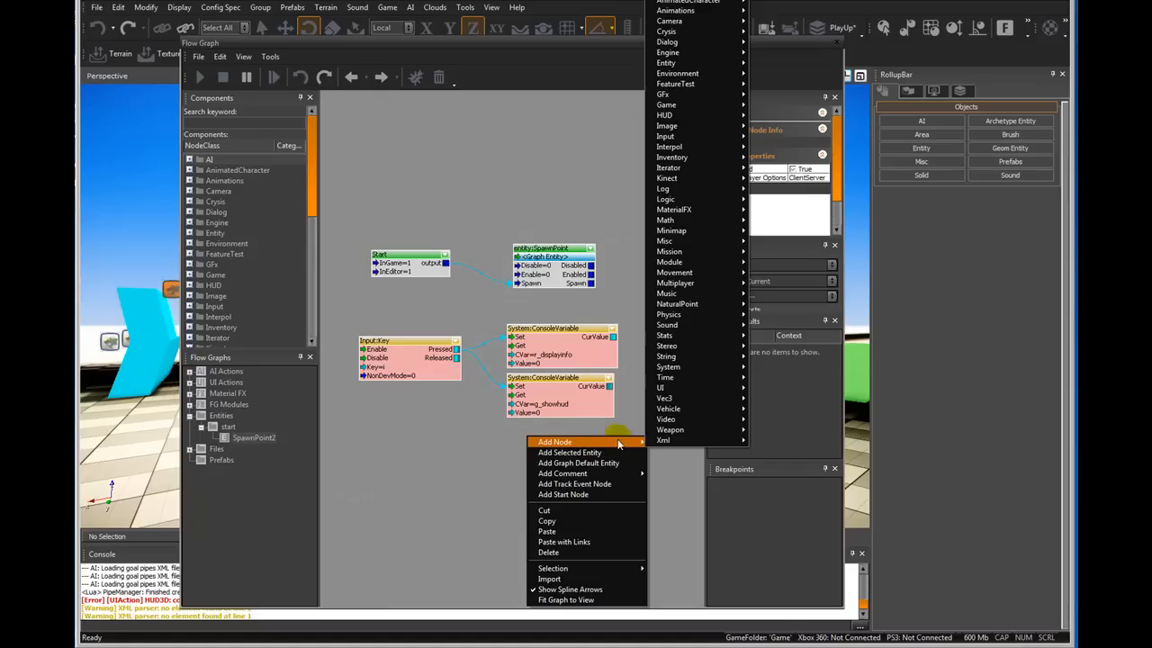
{"action": "mouse_move", "coordinate": [677, 313]}
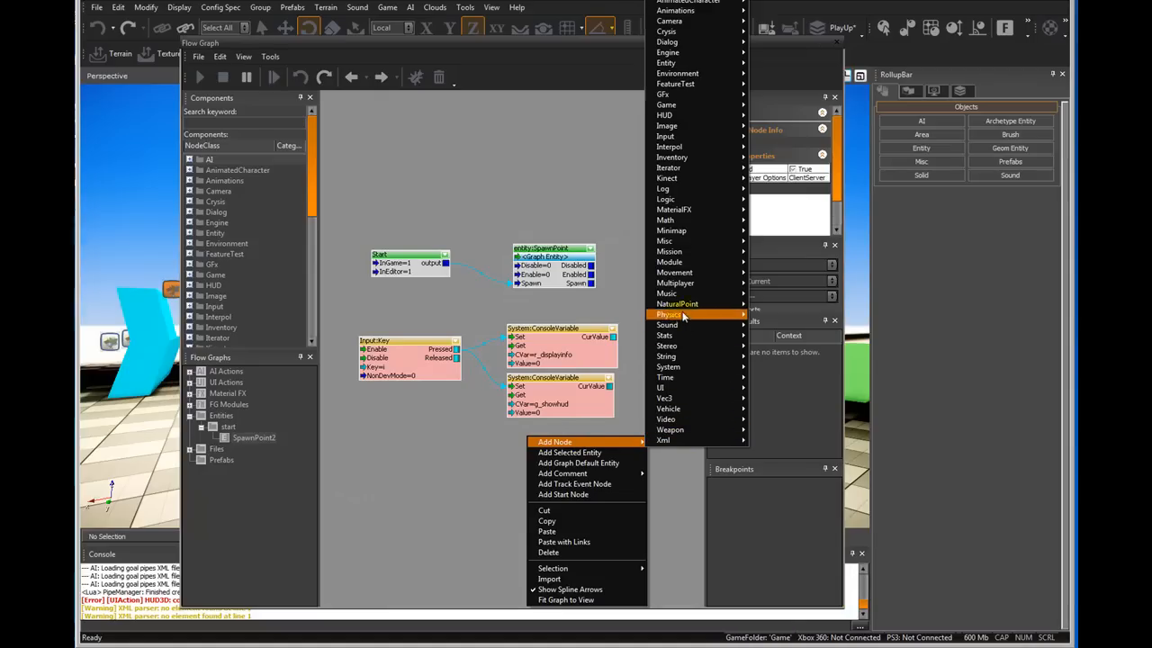
{"action": "mouse_move", "coordinate": [670, 168]}
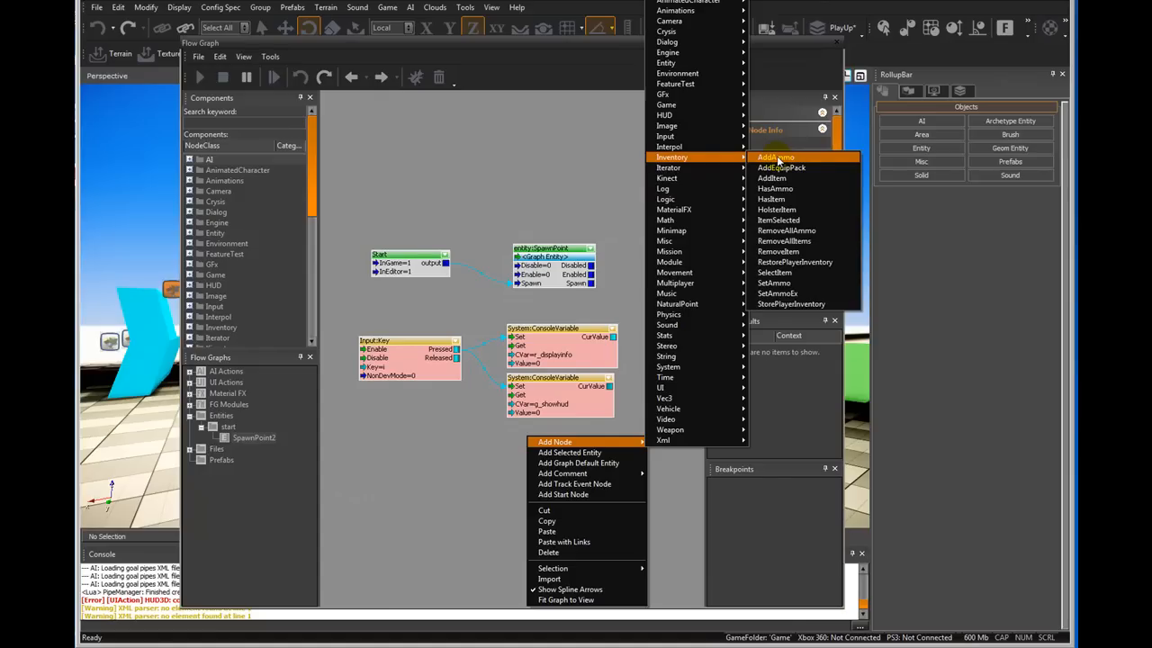
{"action": "mouse_move", "coordinate": [783, 241]}
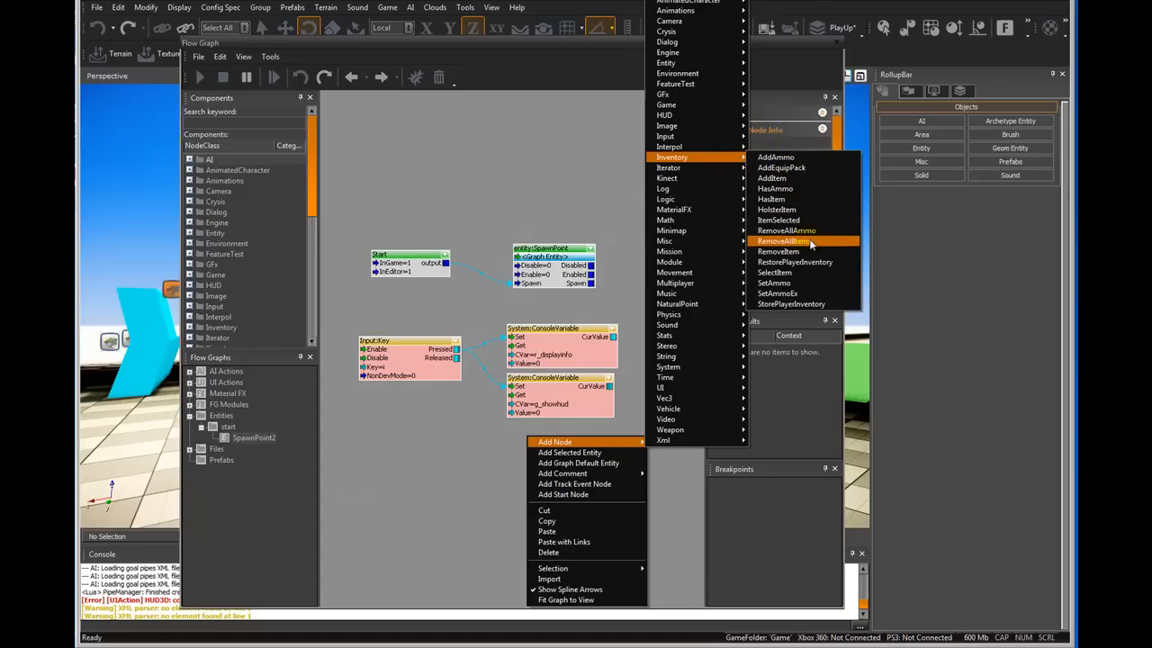
{"action": "left_click", "coordinate": [781, 241]}
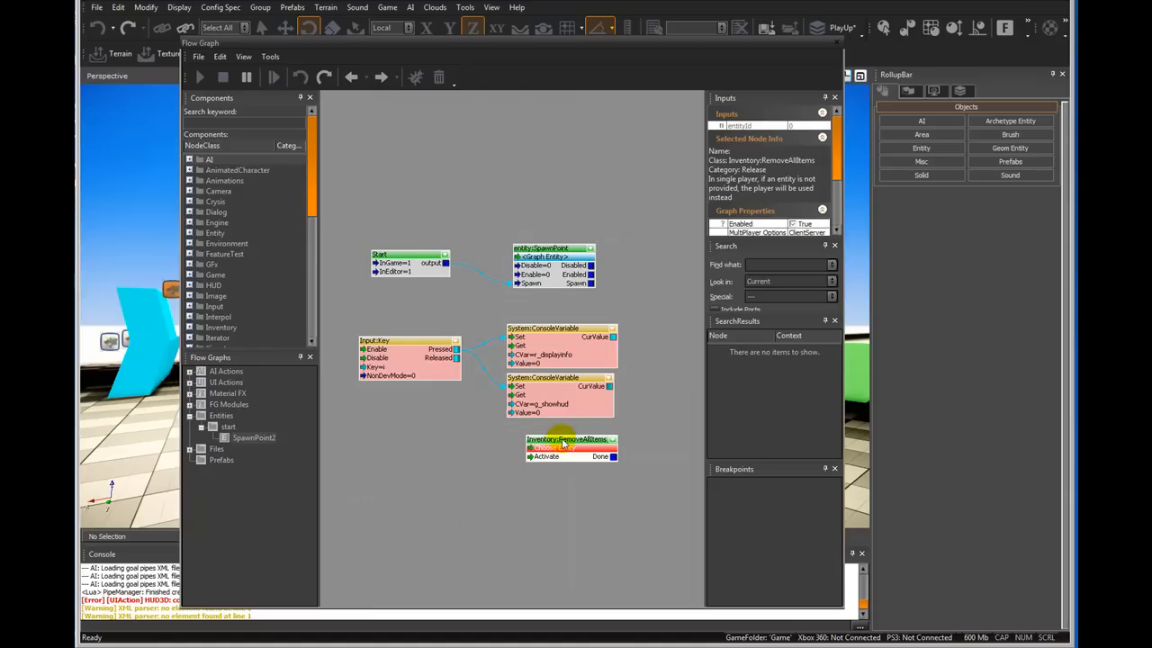
{"action": "mouse_move", "coordinate": [549, 441]}
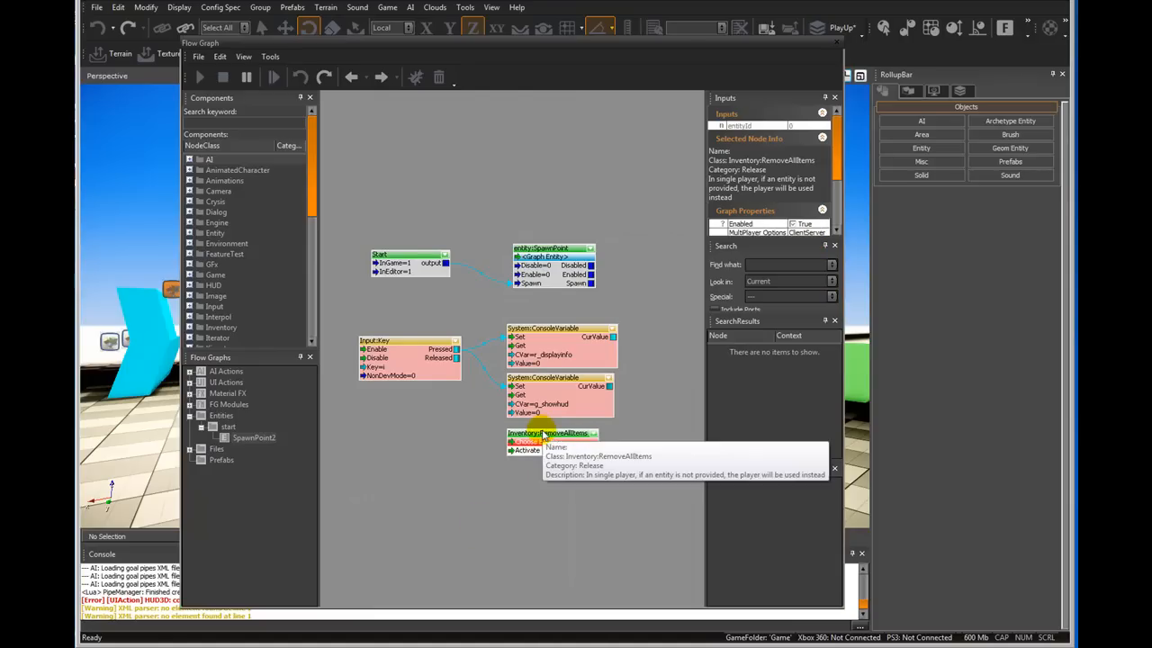
{"action": "left_click", "coordinate": [410, 349]}
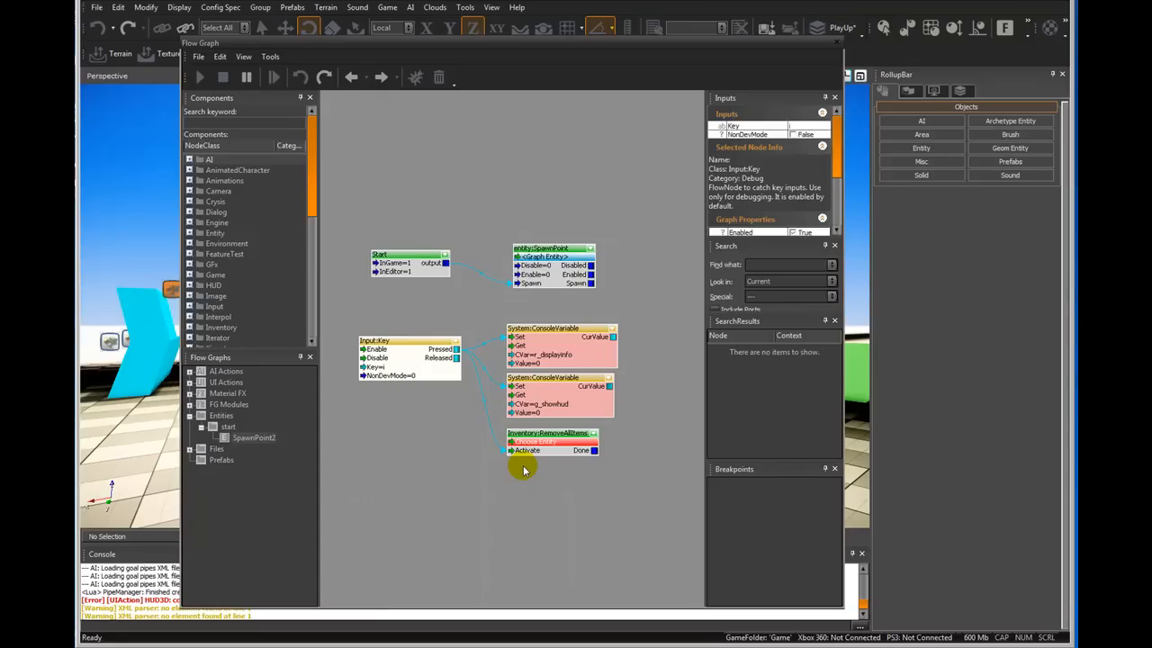
{"action": "mouse_move", "coordinate": [679, 43]}
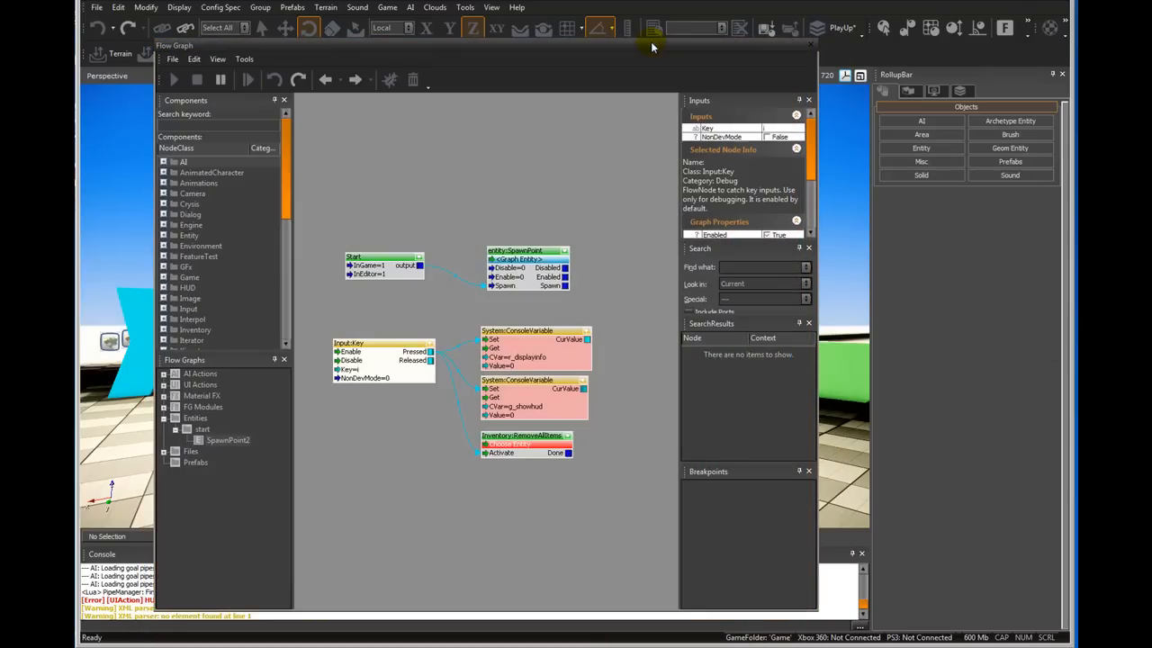
- Set the Value input of both ConsoleVariable nodes to 0
{"action": "left_click", "coordinate": [525, 346]}
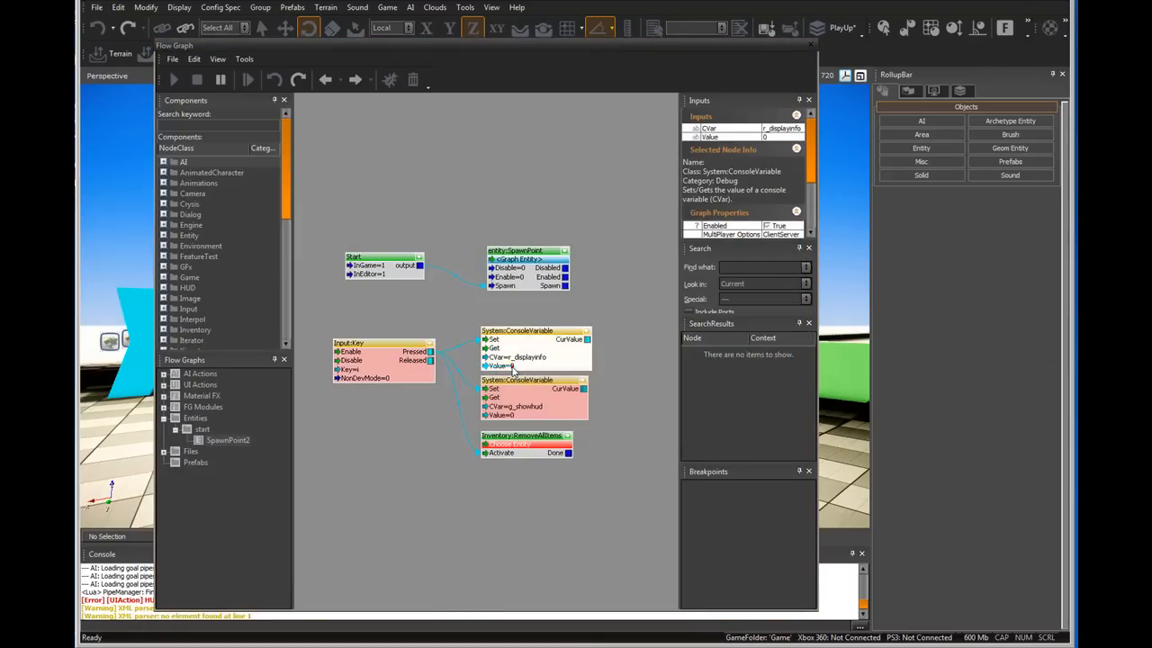
{"action": "double_click", "coordinate": [513, 365]}
{"action": "type", "text": "1"}
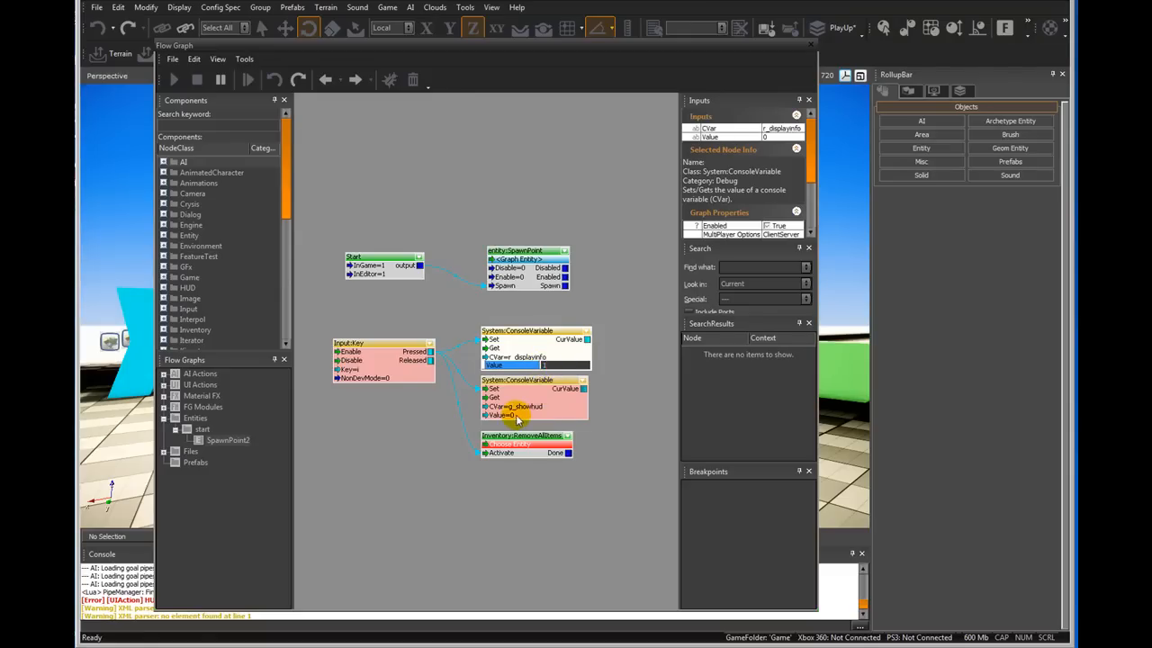
{"action": "left_click", "coordinate": [518, 414]}
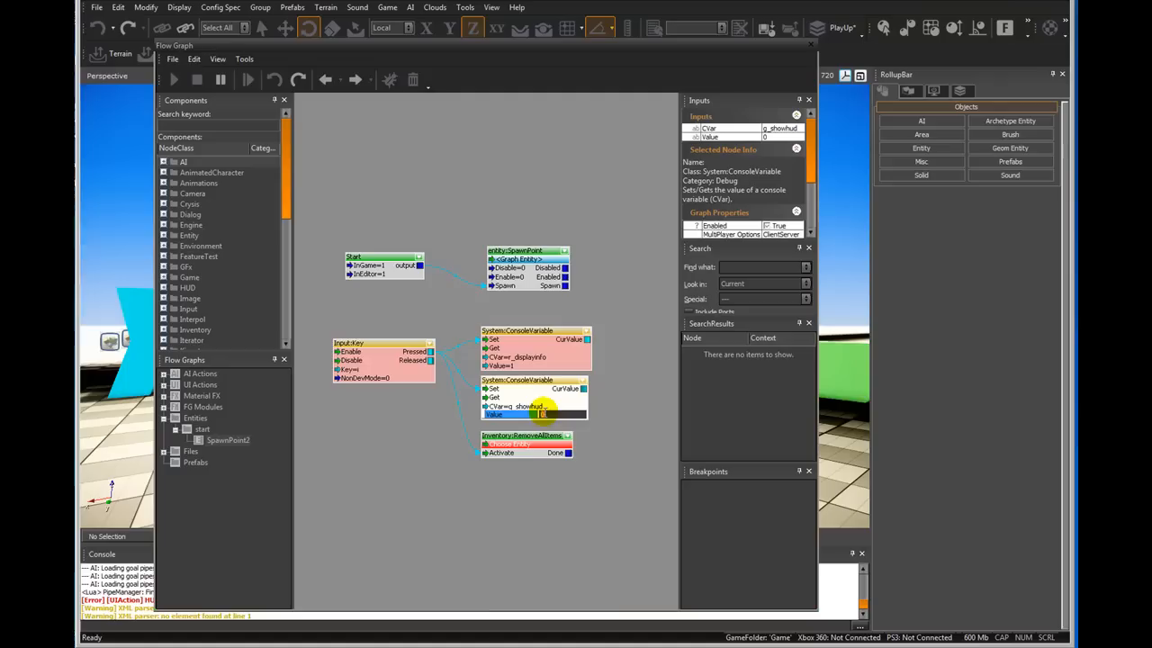
{"action": "mouse_move", "coordinate": [531, 441]}
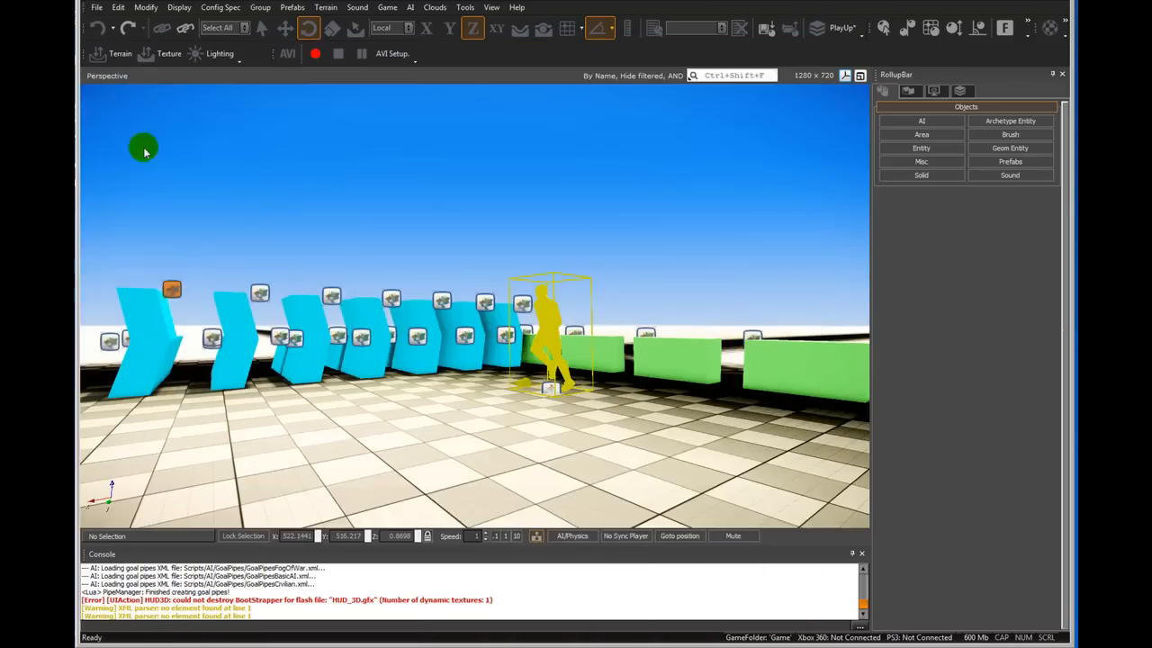
{"action": "mouse_move", "coordinate": [612, 248]}
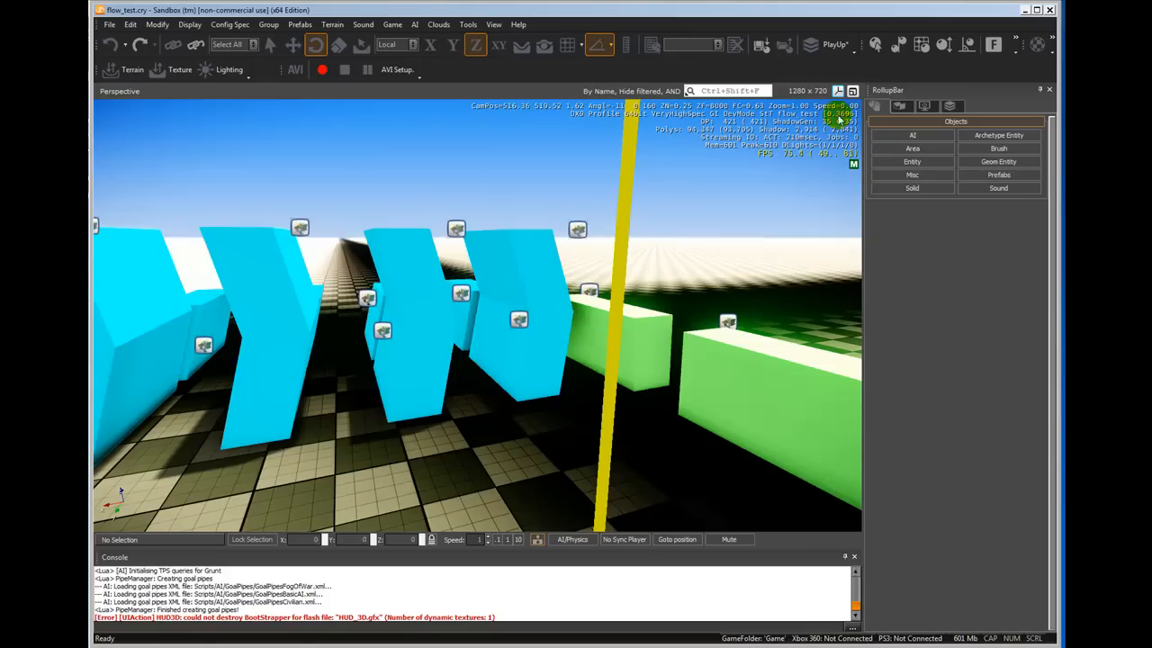
{"action": "mouse_move", "coordinate": [789, 166]}
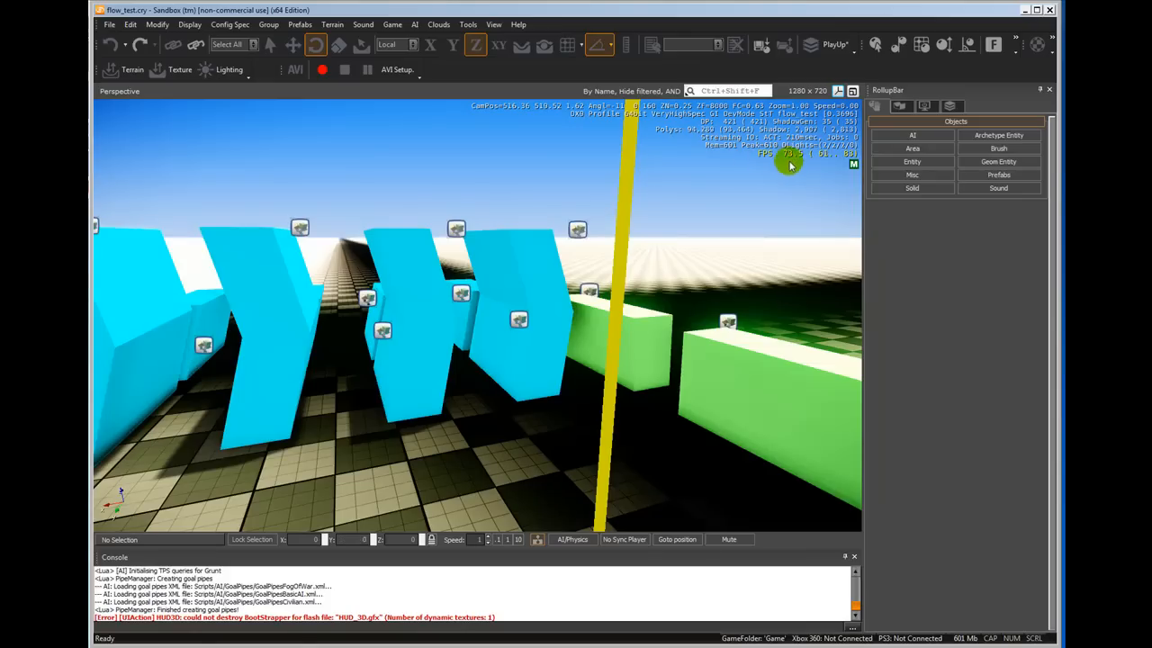